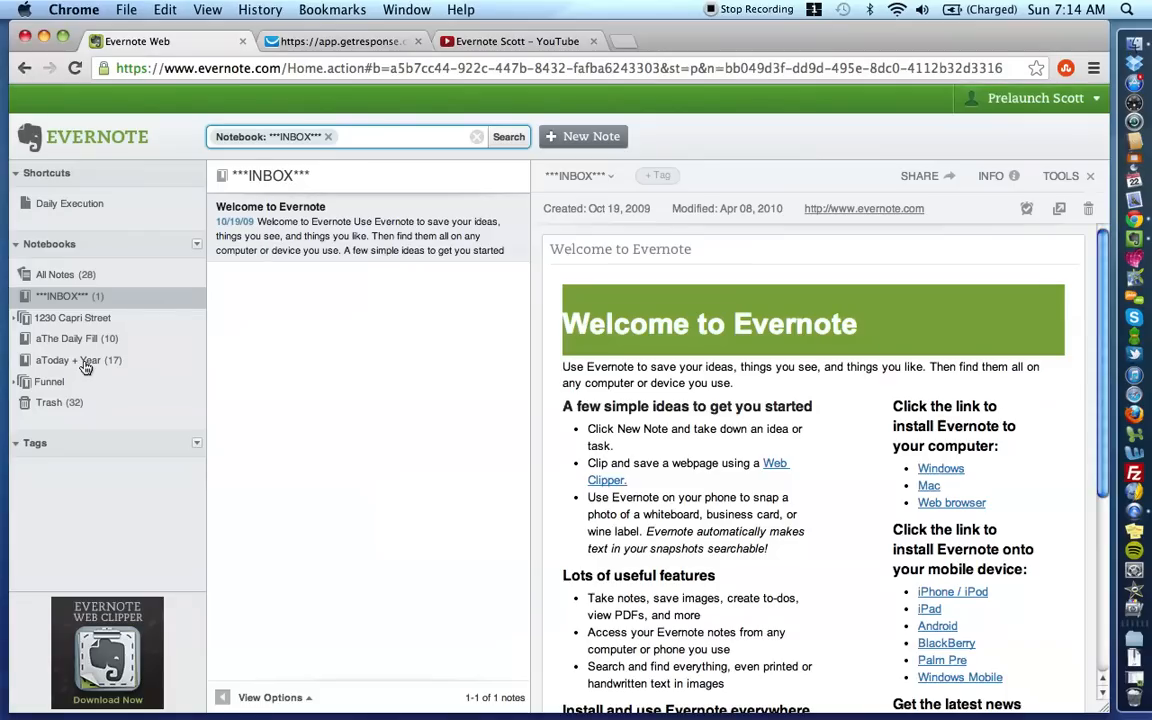
# - Open the aToday + Year notebook and view Future Opportunities, Holding Tank, Yearly Holidays, Contractual Obligations
pyautogui.click(68, 360)
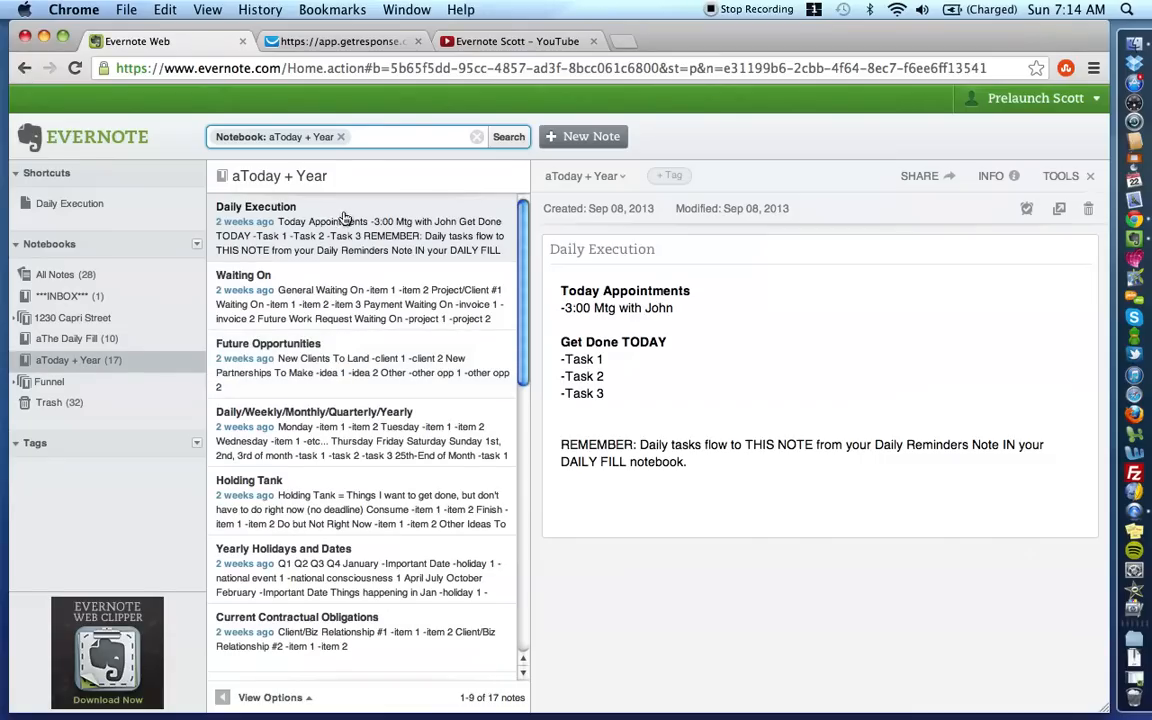
pyautogui.moveTo(332, 230)
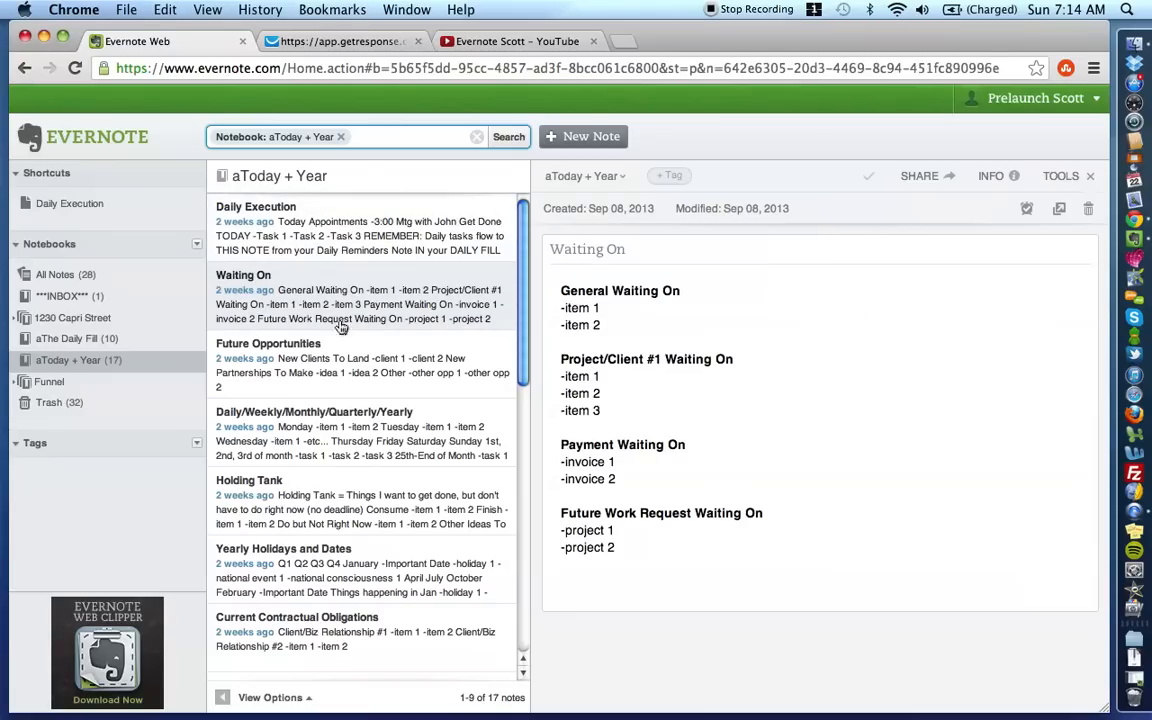
pyautogui.click(268, 365)
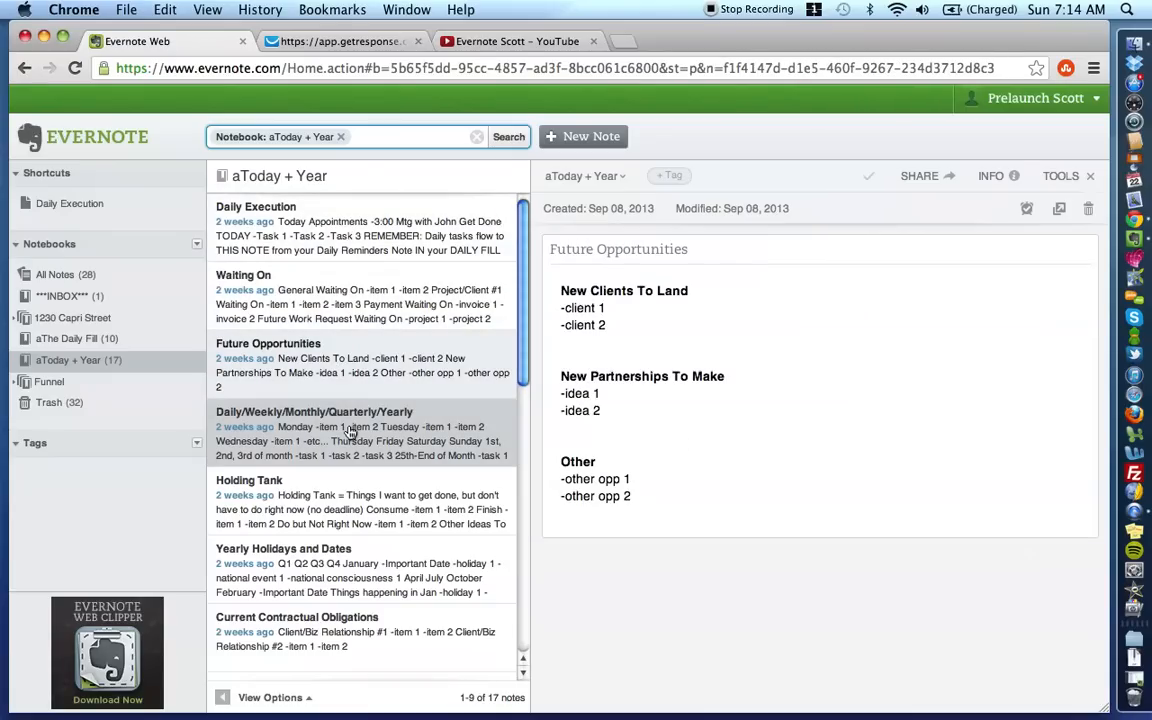
pyautogui.click(314, 411)
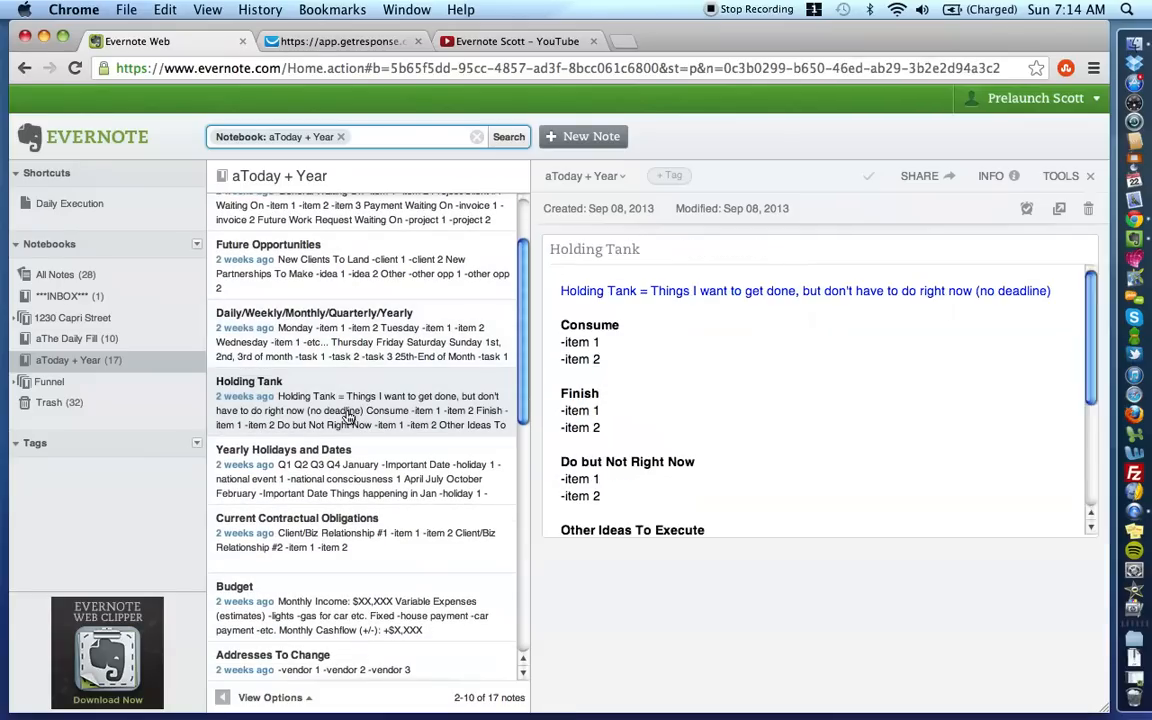
pyautogui.click(283, 449)
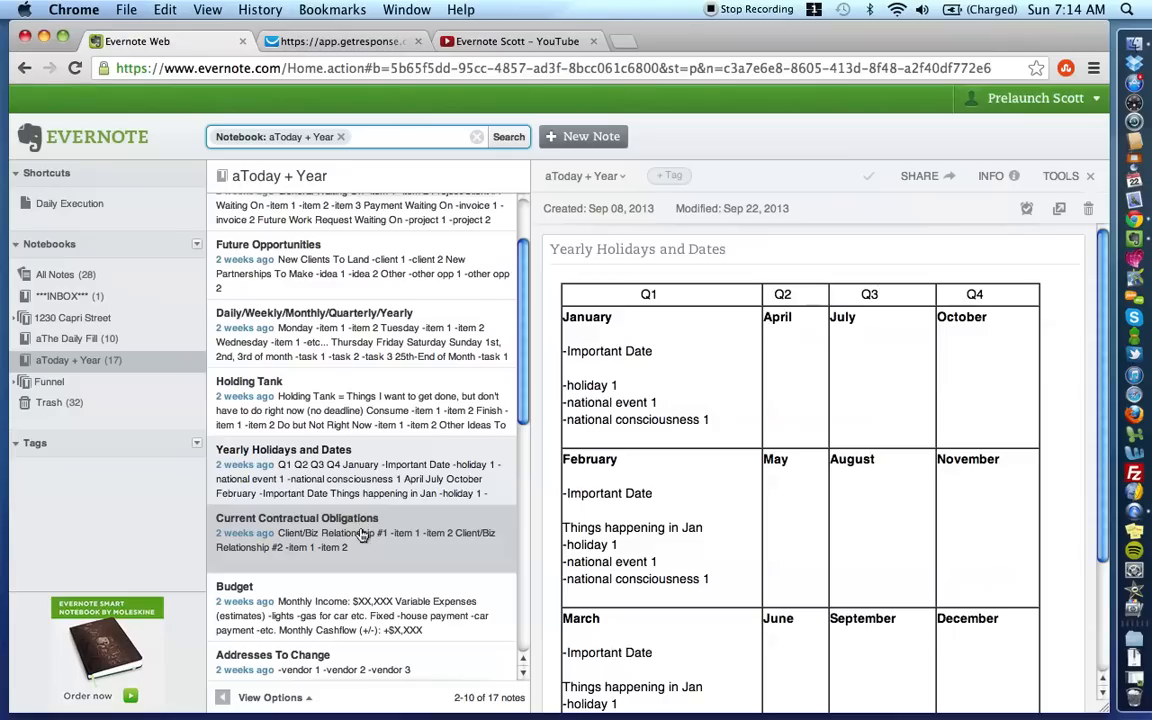
pyautogui.click(297, 517)
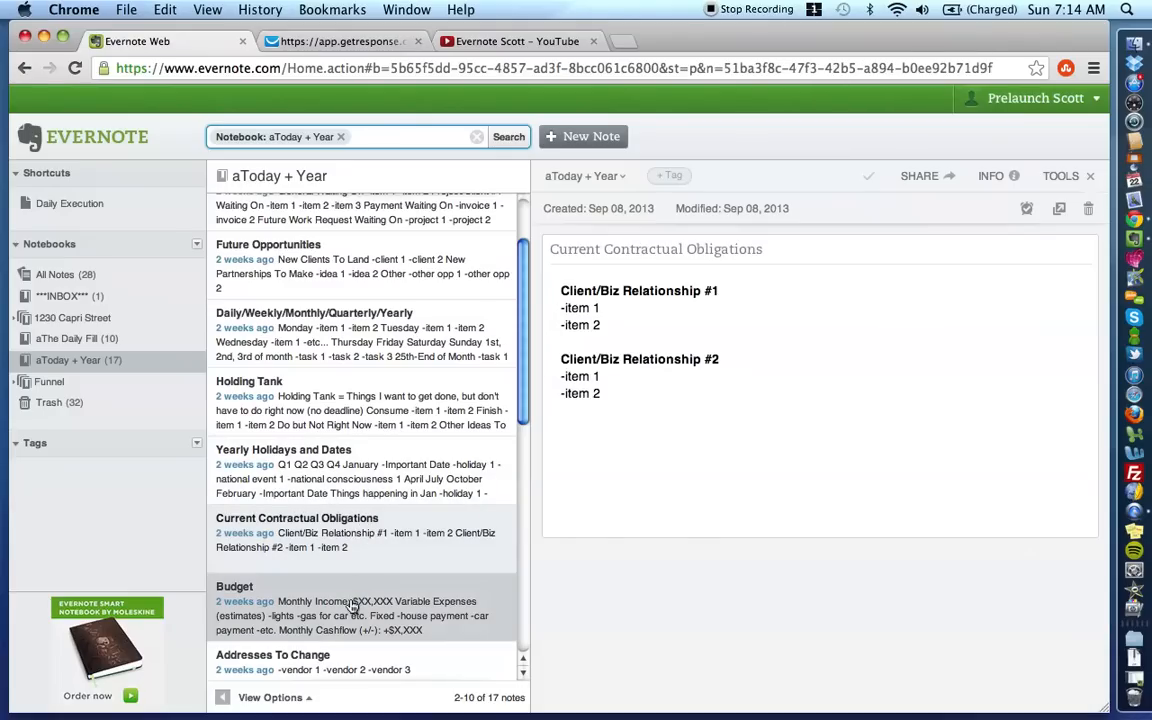
# - Continue through Addresses To Change and Products To Consider to the Products I Want note
pyautogui.click(272, 655)
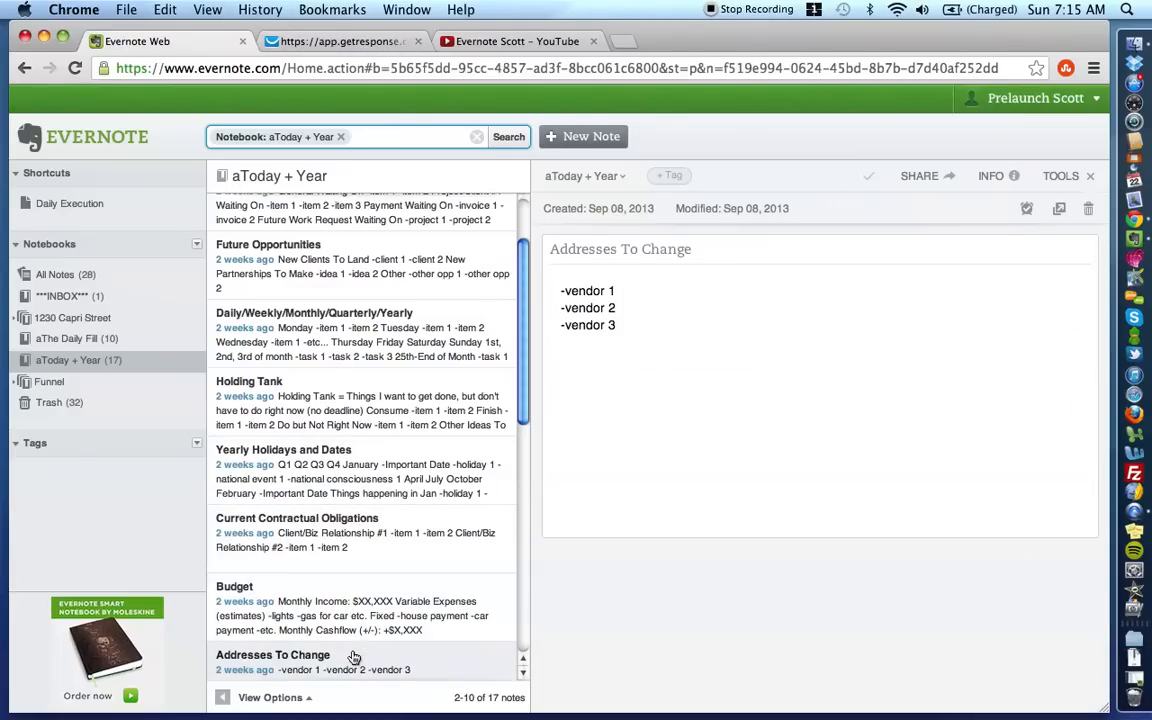
pyautogui.scroll(-3)
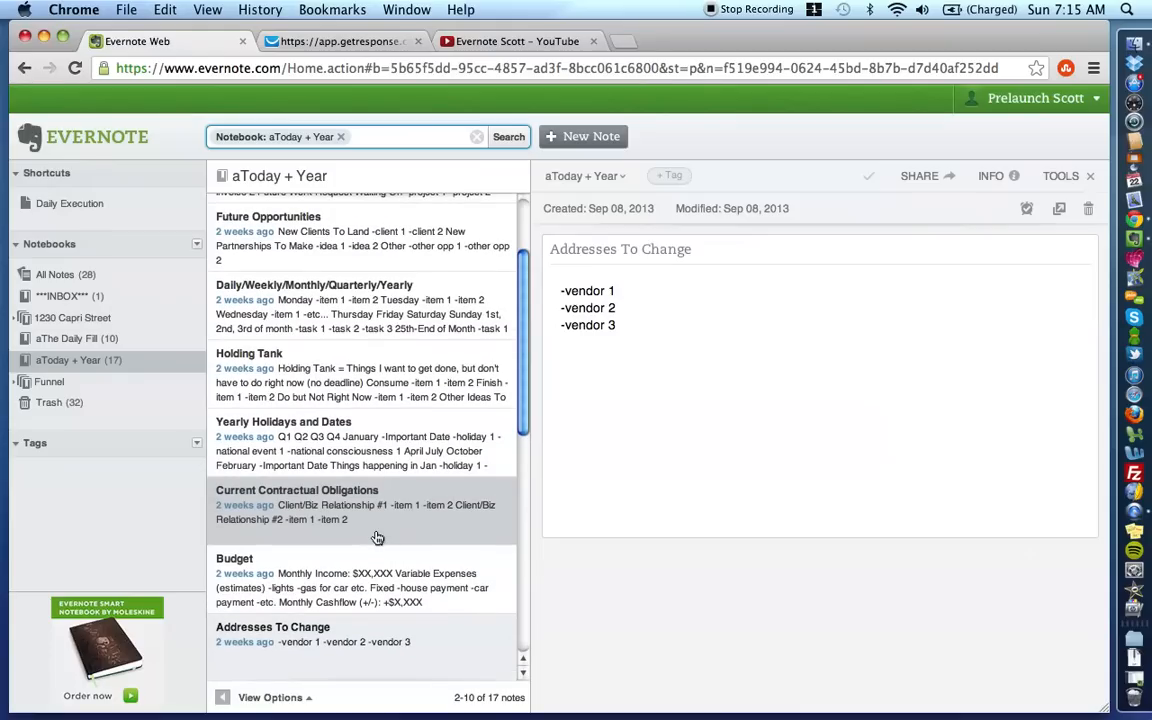
pyautogui.scroll(-3)
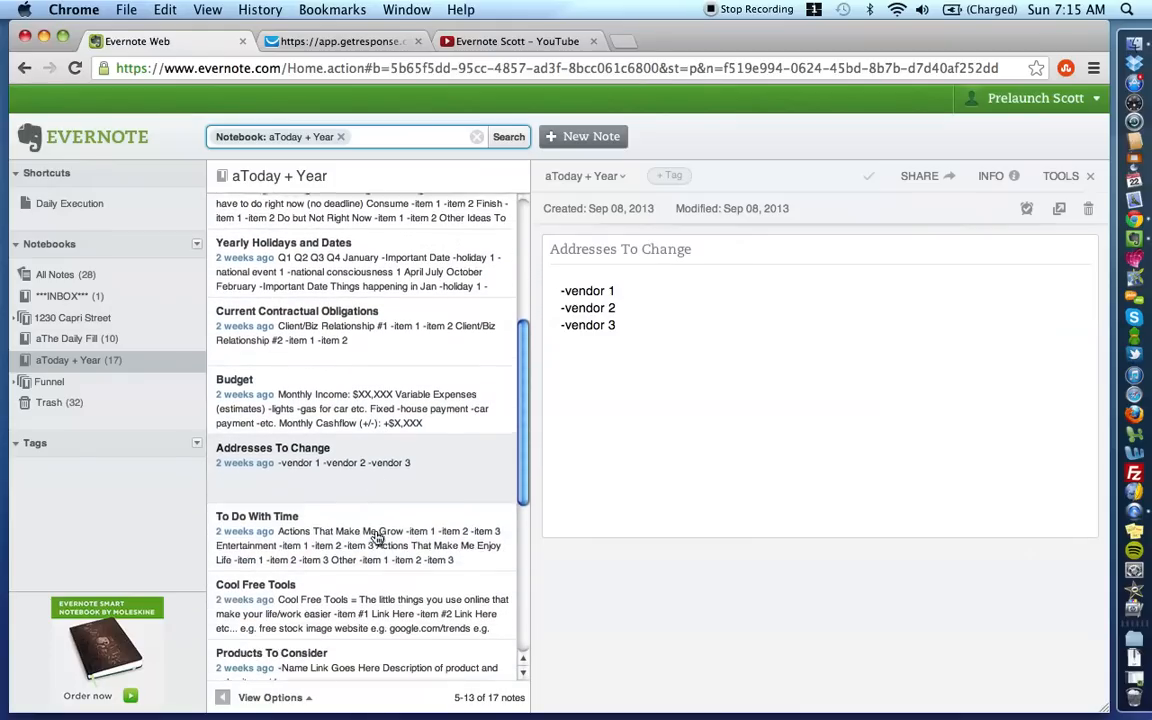
pyautogui.click(256, 584)
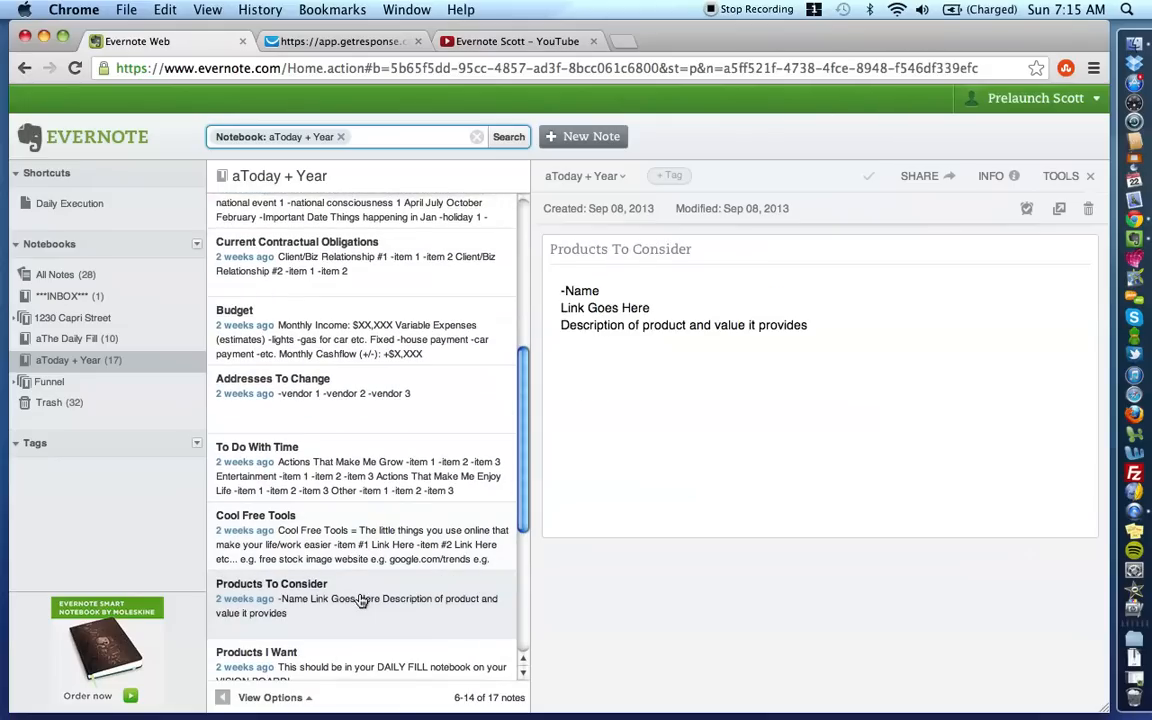
pyautogui.click(256, 651)
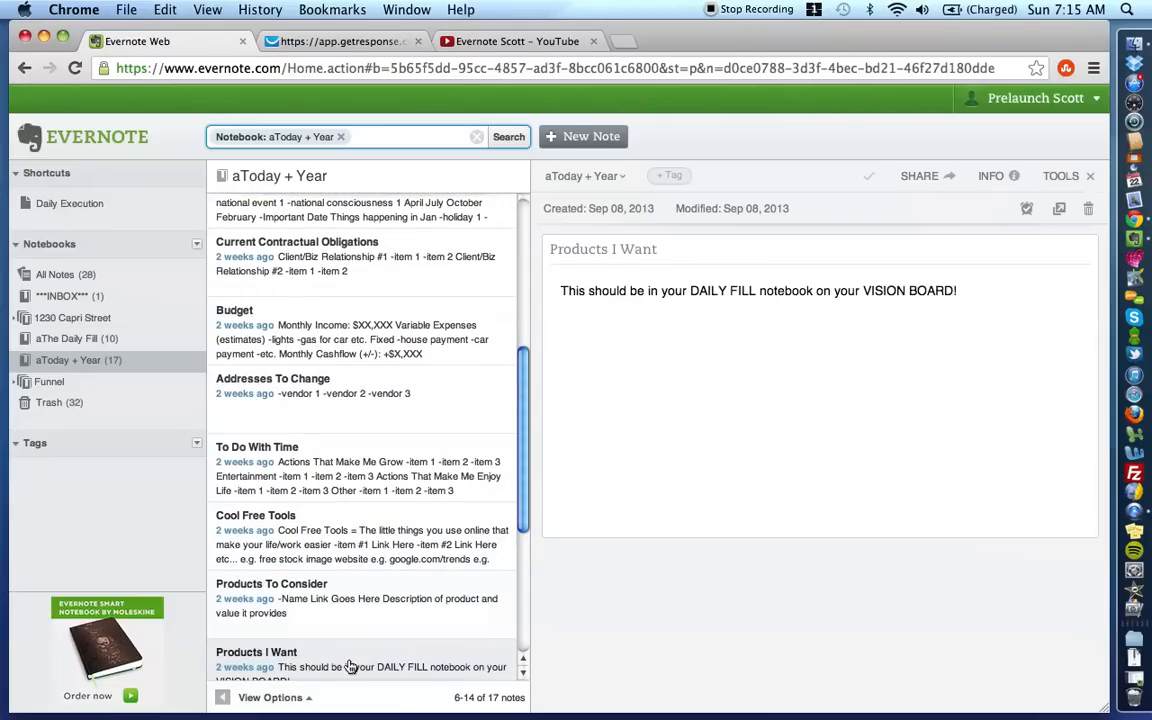
# - Display the To Do With Time note from the aToday + Year list
pyautogui.click(257, 446)
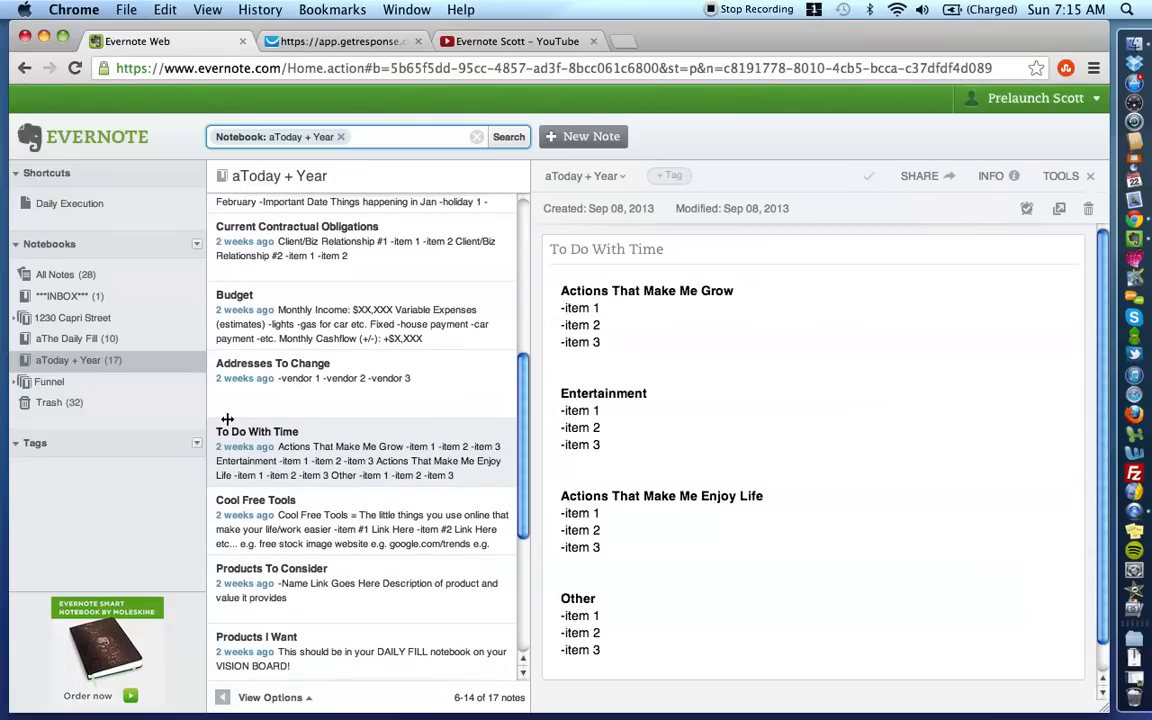
pyautogui.moveTo(302, 457)
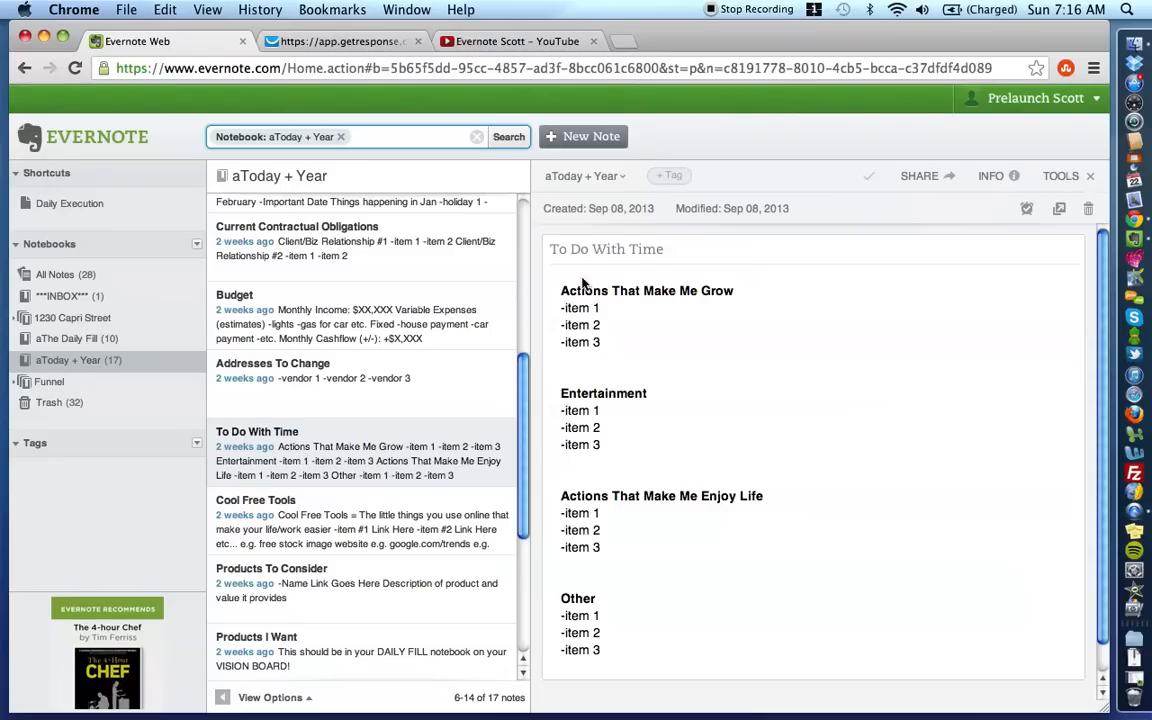
pyautogui.moveTo(655, 398)
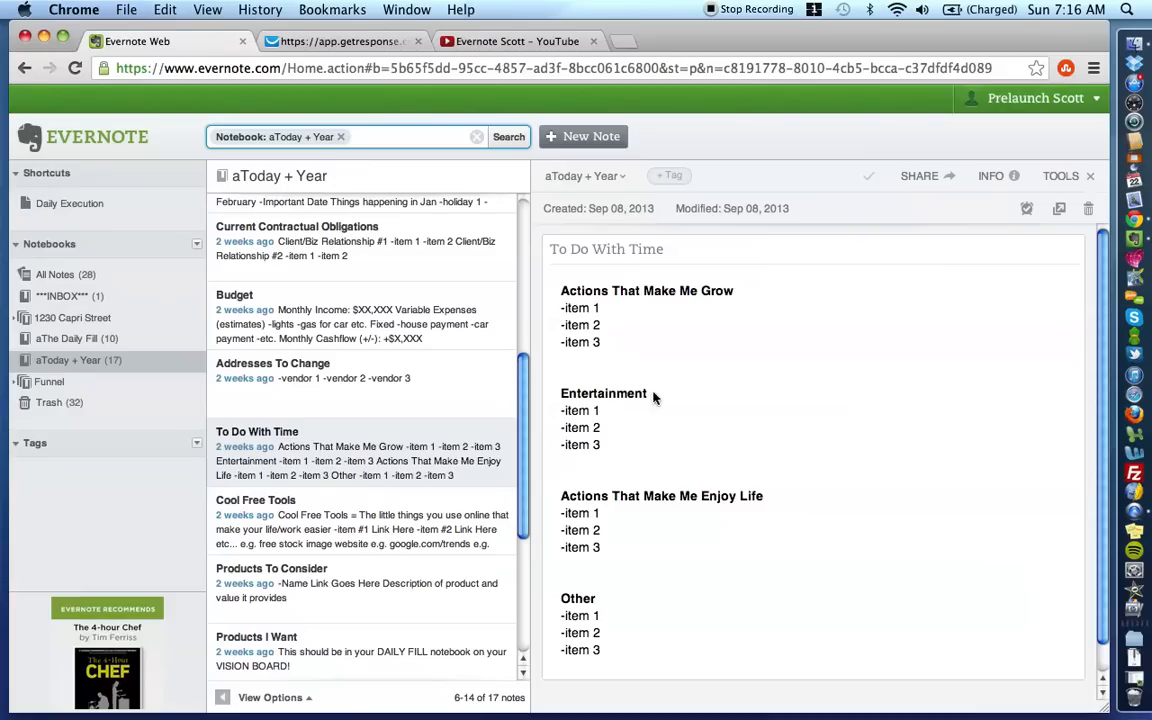
pyautogui.moveTo(565, 491)
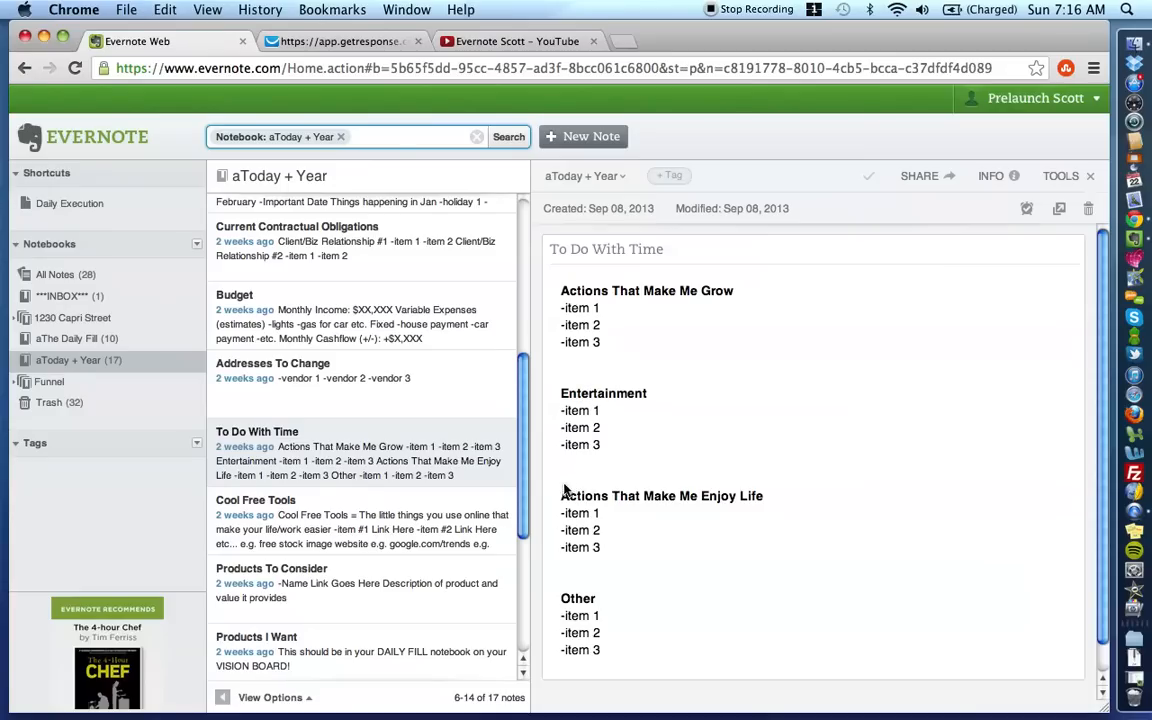
pyautogui.moveTo(602, 590)
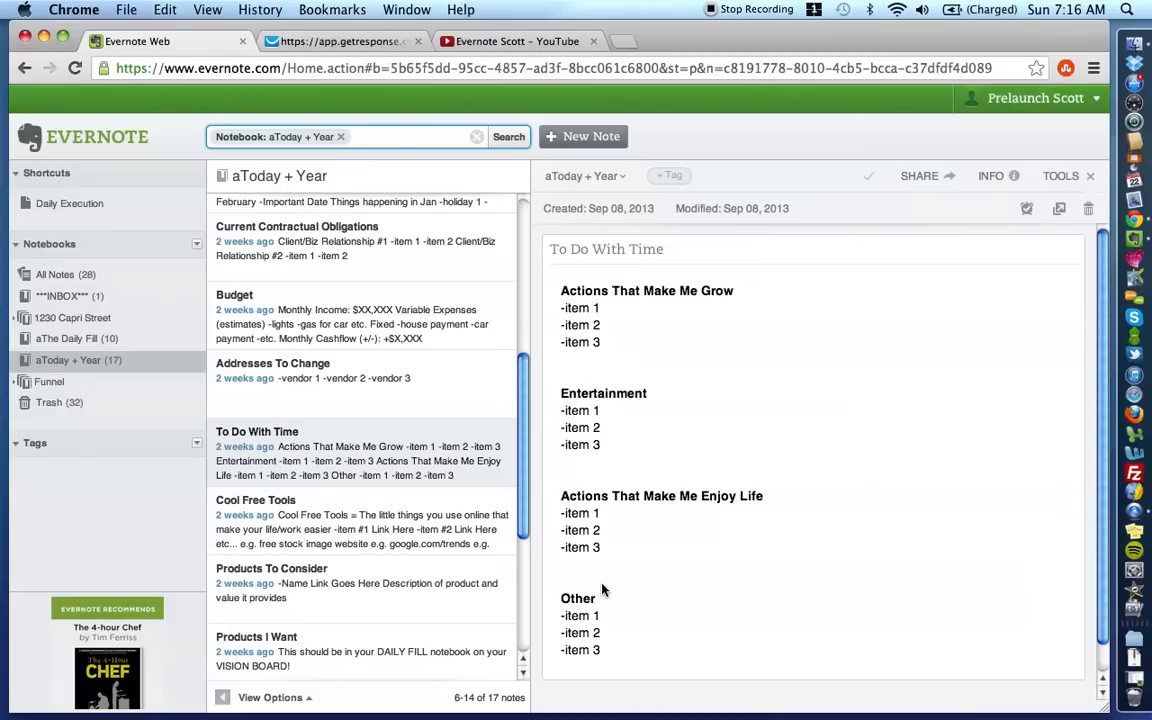
pyautogui.moveTo(633, 433)
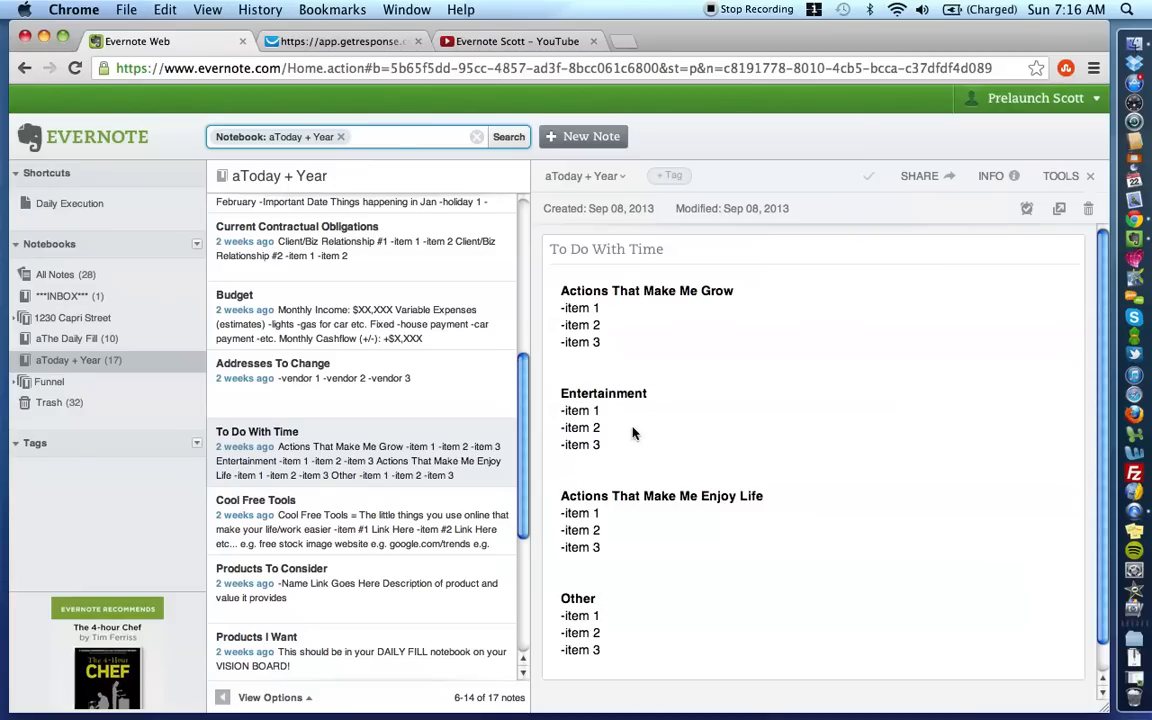
# - Put the To Do With Time note body into edit mode with the formatting toolbar
pyautogui.doubleClick(647, 290)
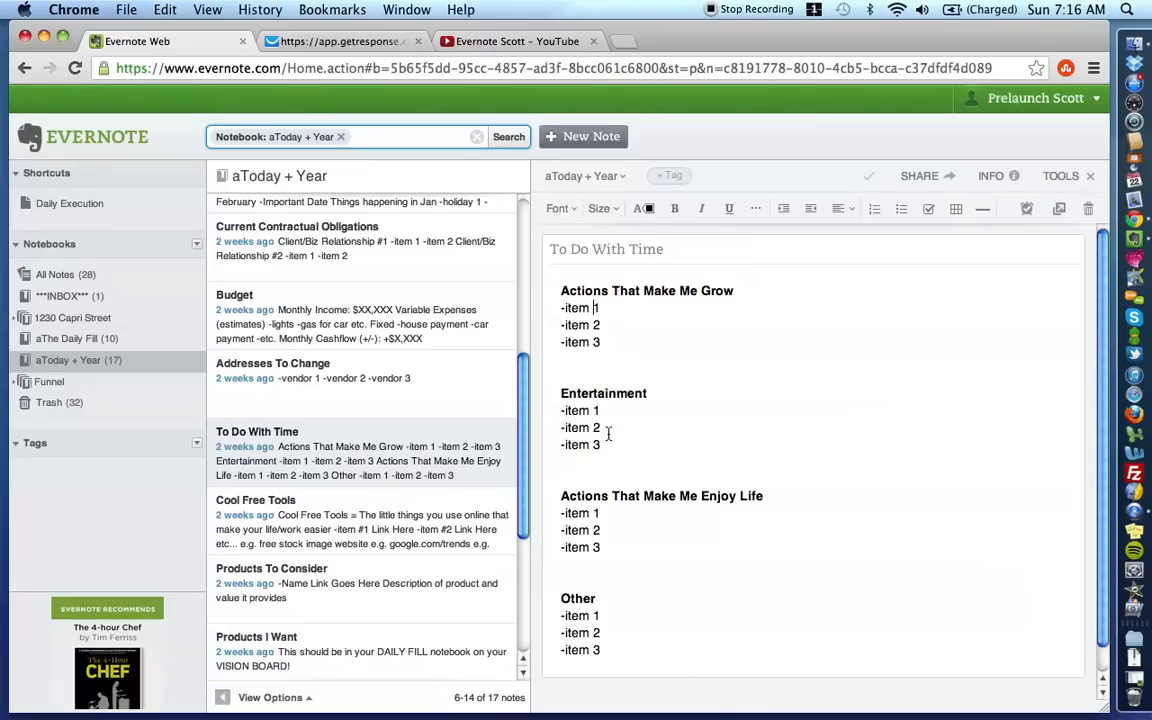
pyautogui.moveTo(650, 427)
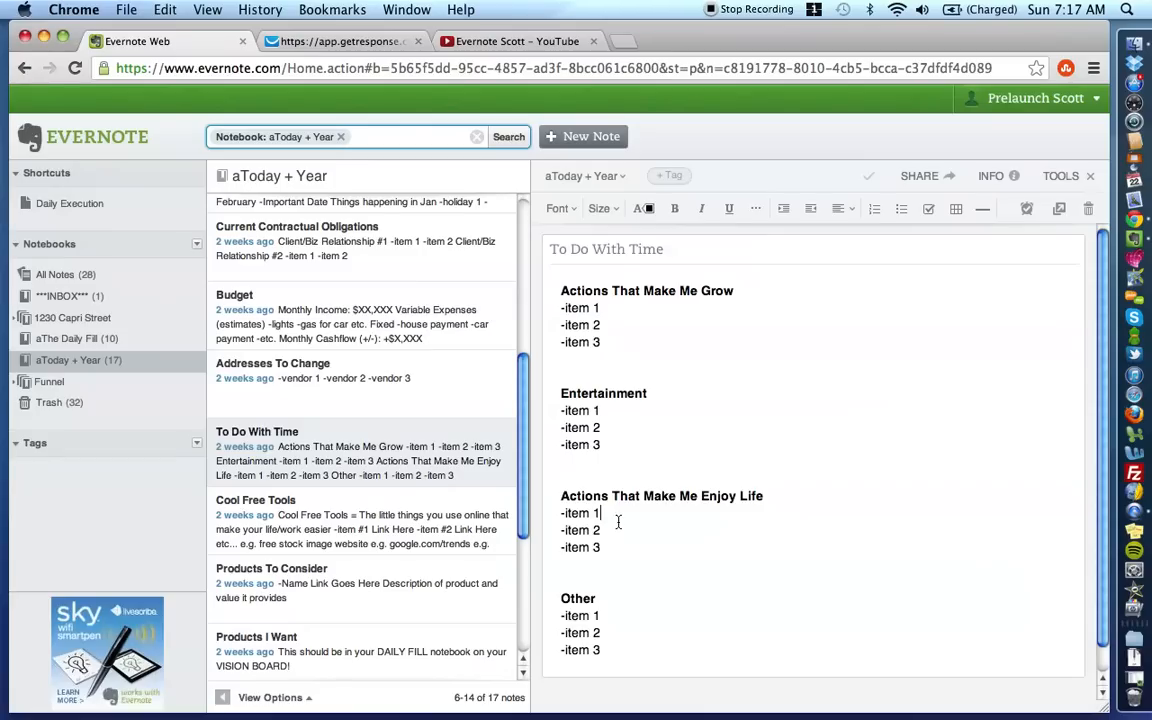
pyautogui.moveTo(620, 461)
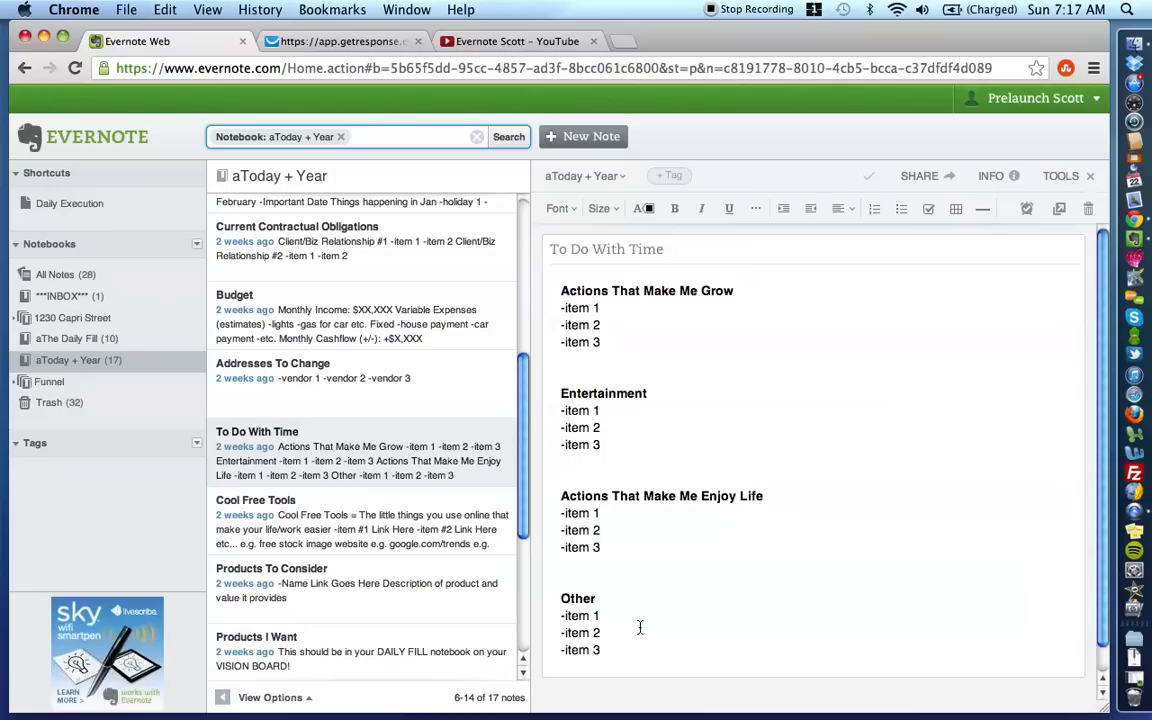
pyautogui.moveTo(565, 584)
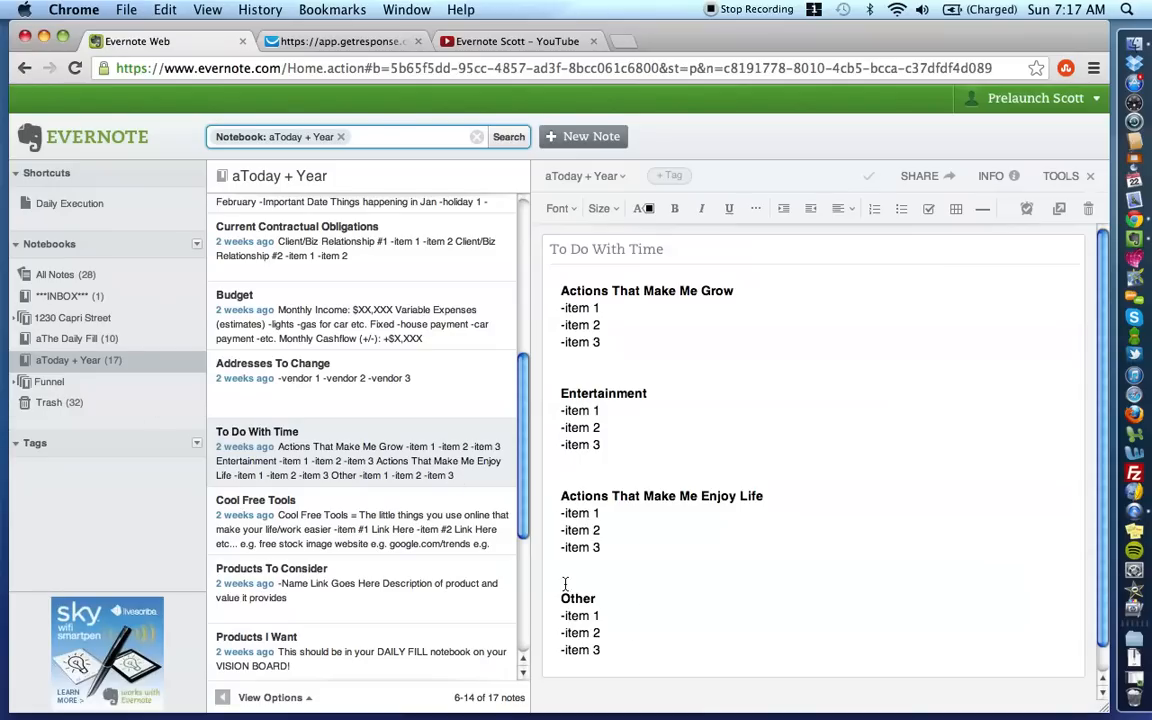
pyautogui.moveTo(612, 625)
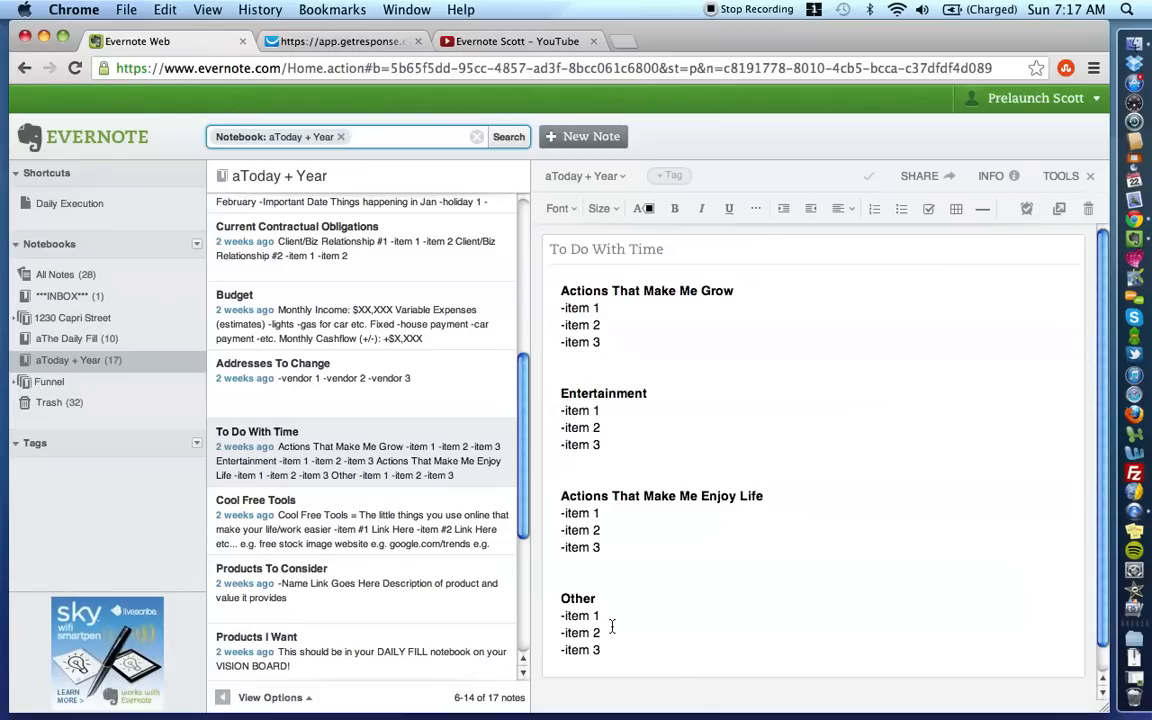
pyautogui.moveTo(672, 227)
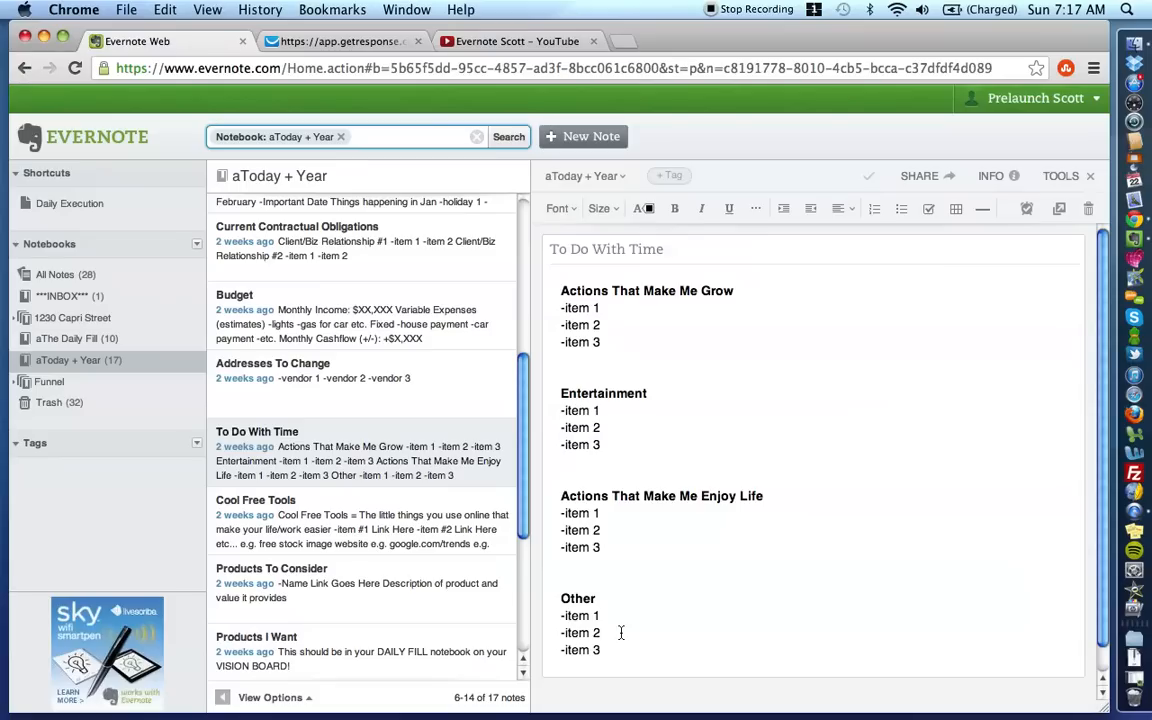
pyautogui.moveTo(690, 435)
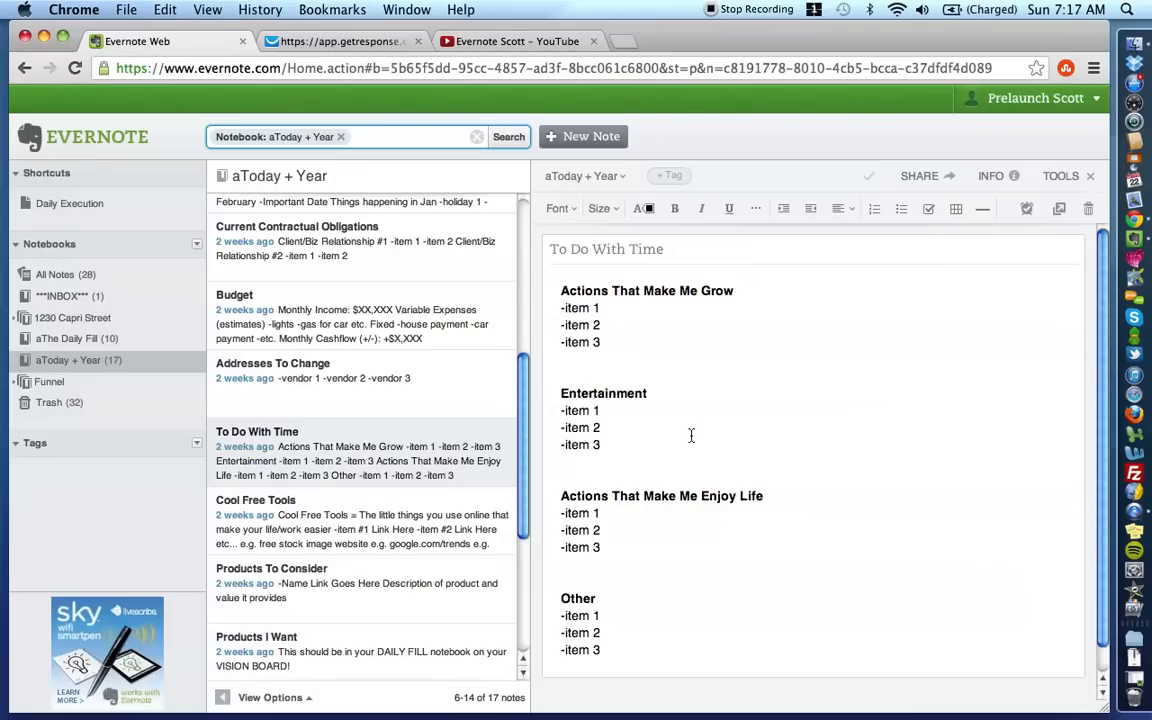
pyautogui.moveTo(639, 420)
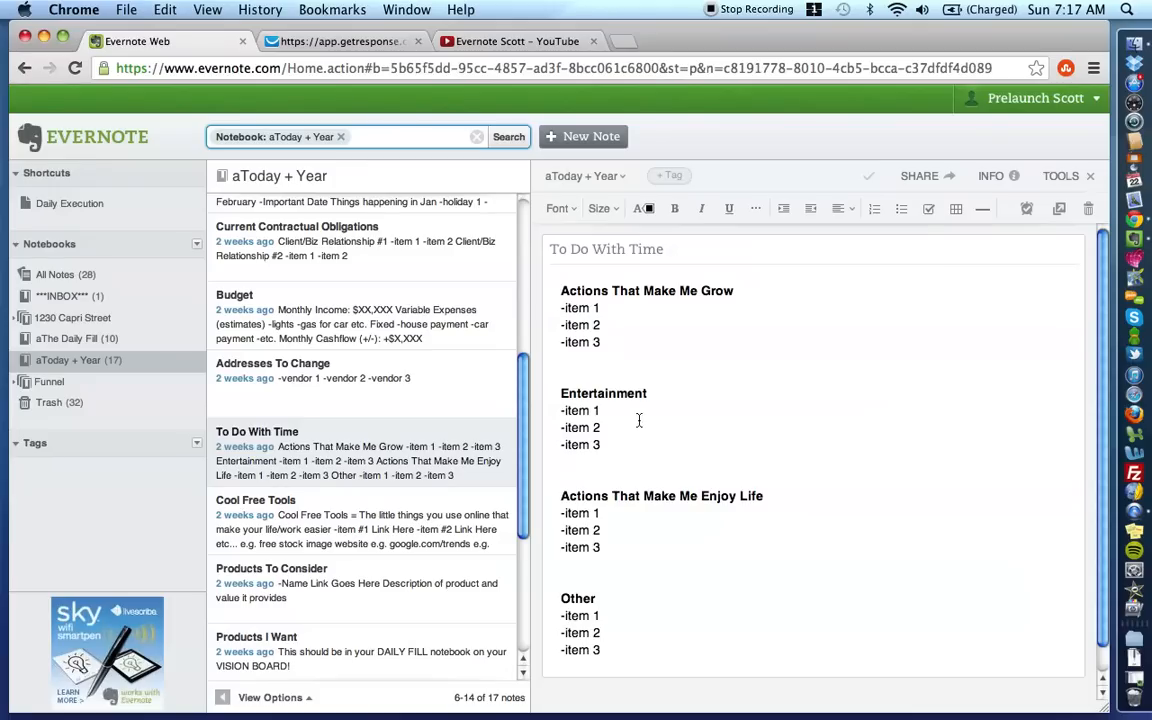
pyautogui.moveTo(717, 445)
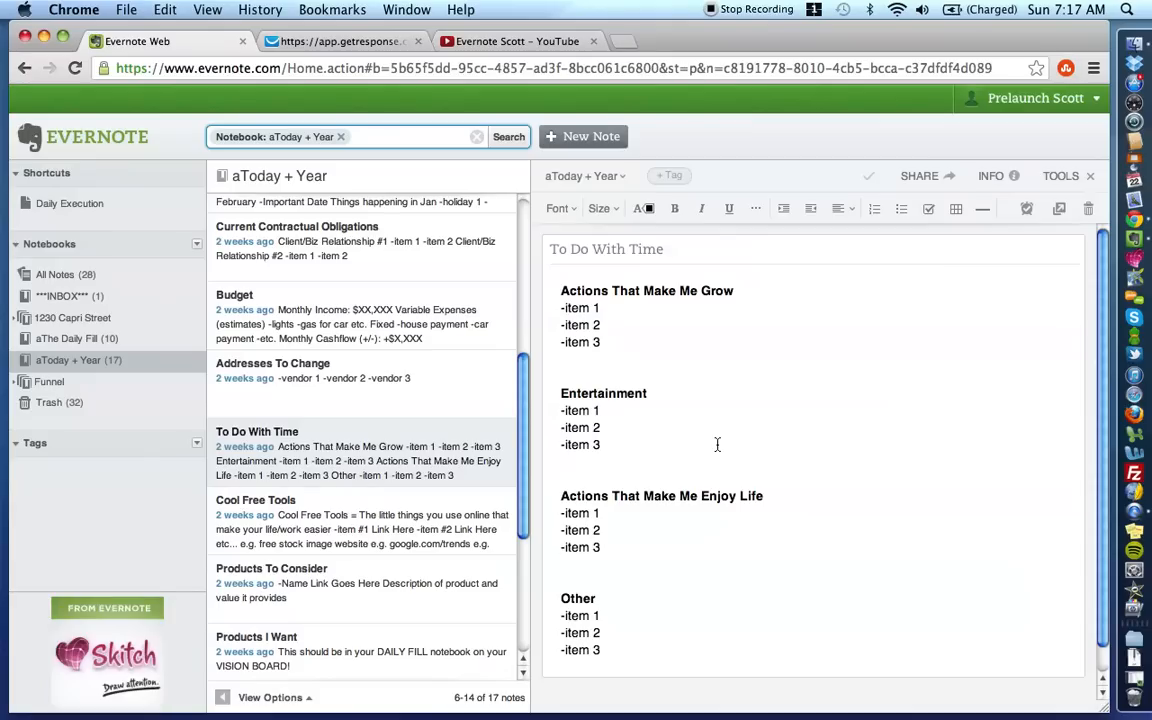
pyautogui.click(256, 500)
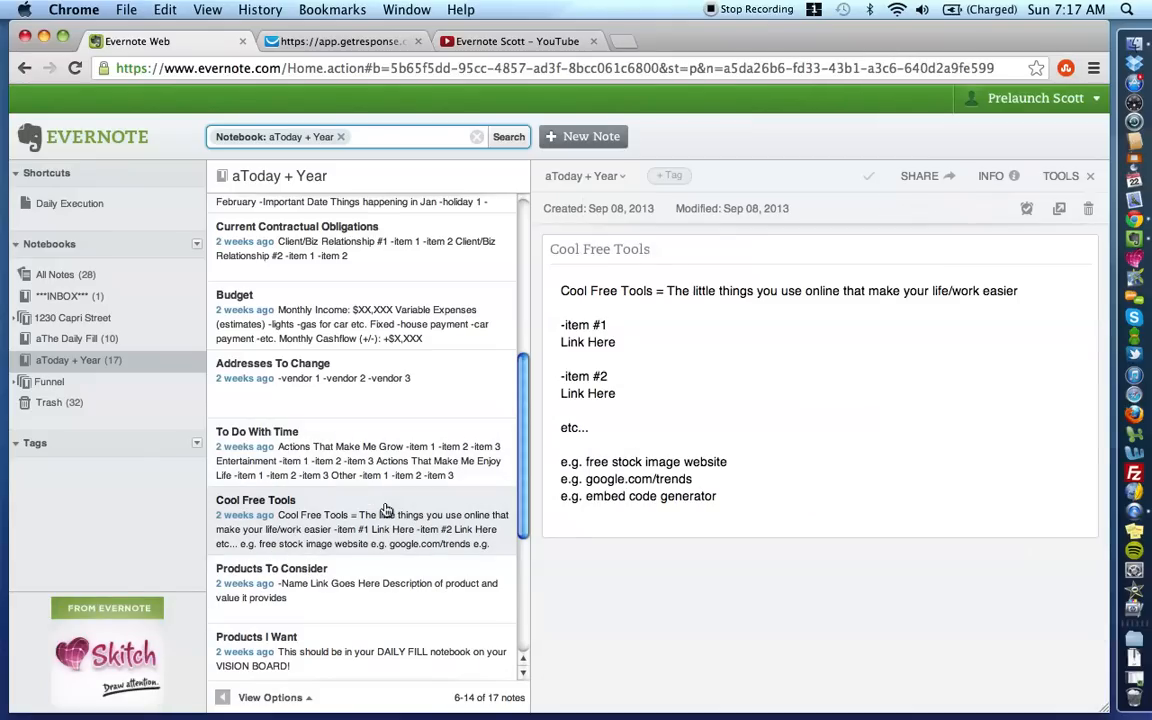
pyautogui.moveTo(419, 496)
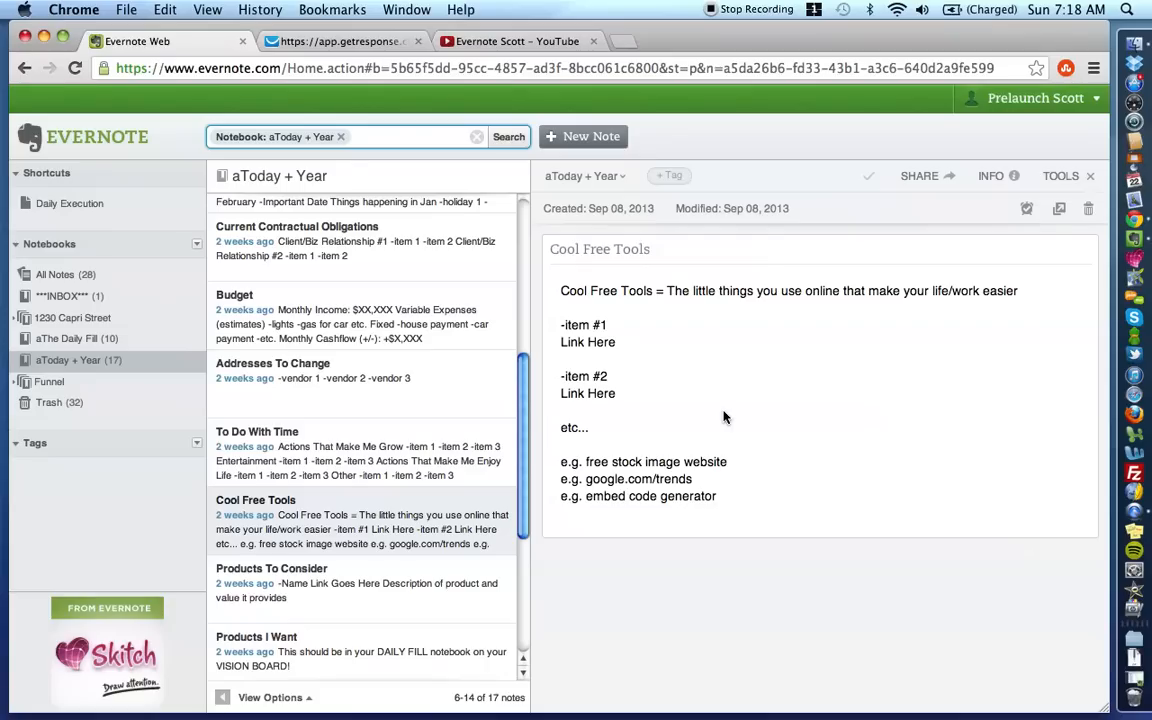
pyautogui.moveTo(569, 291)
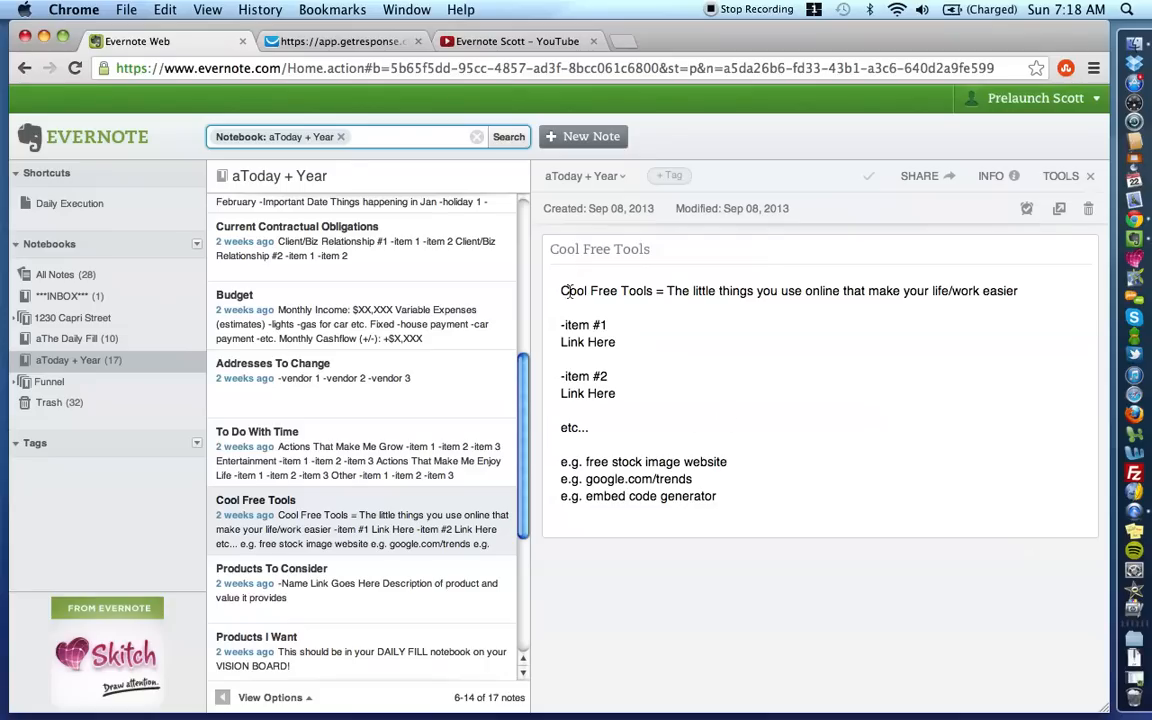
pyautogui.tripleClick(788, 290)
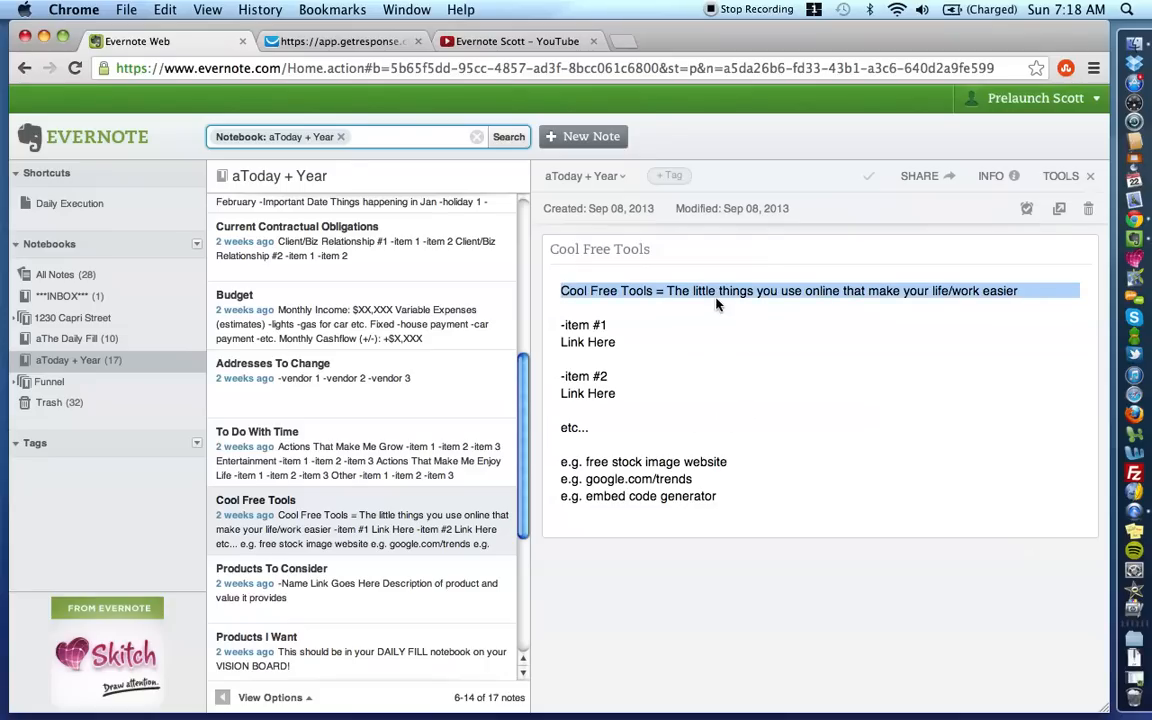
pyautogui.moveTo(685, 298)
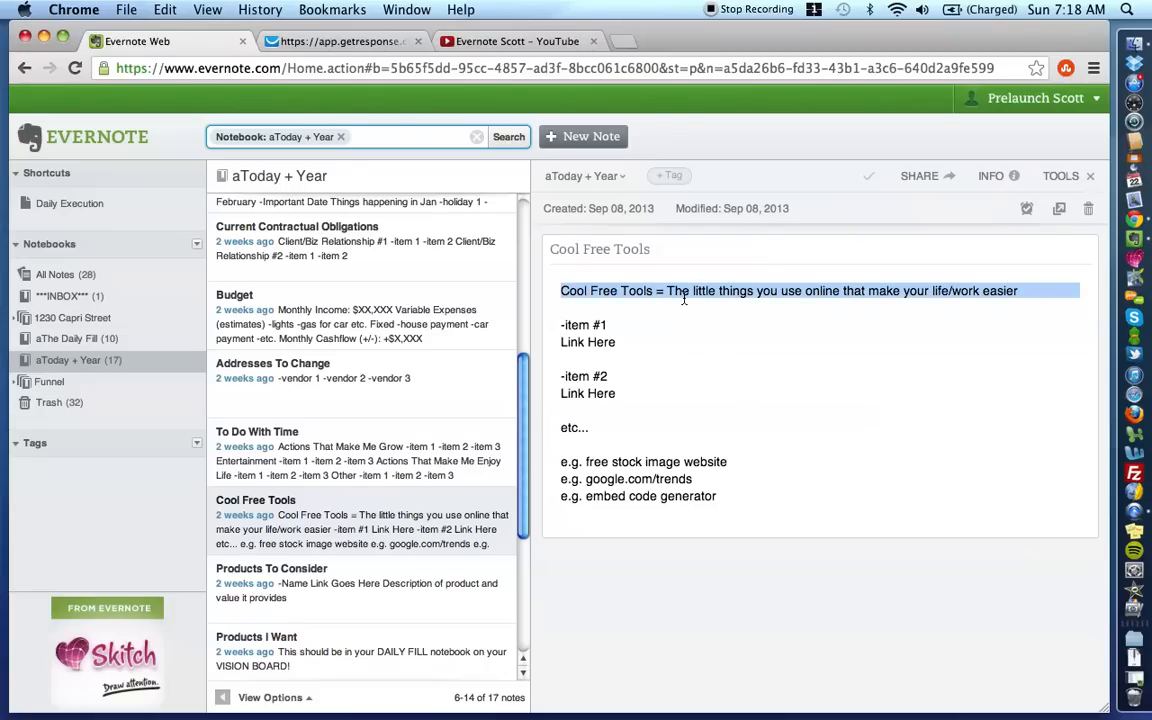
pyautogui.moveTo(990, 296)
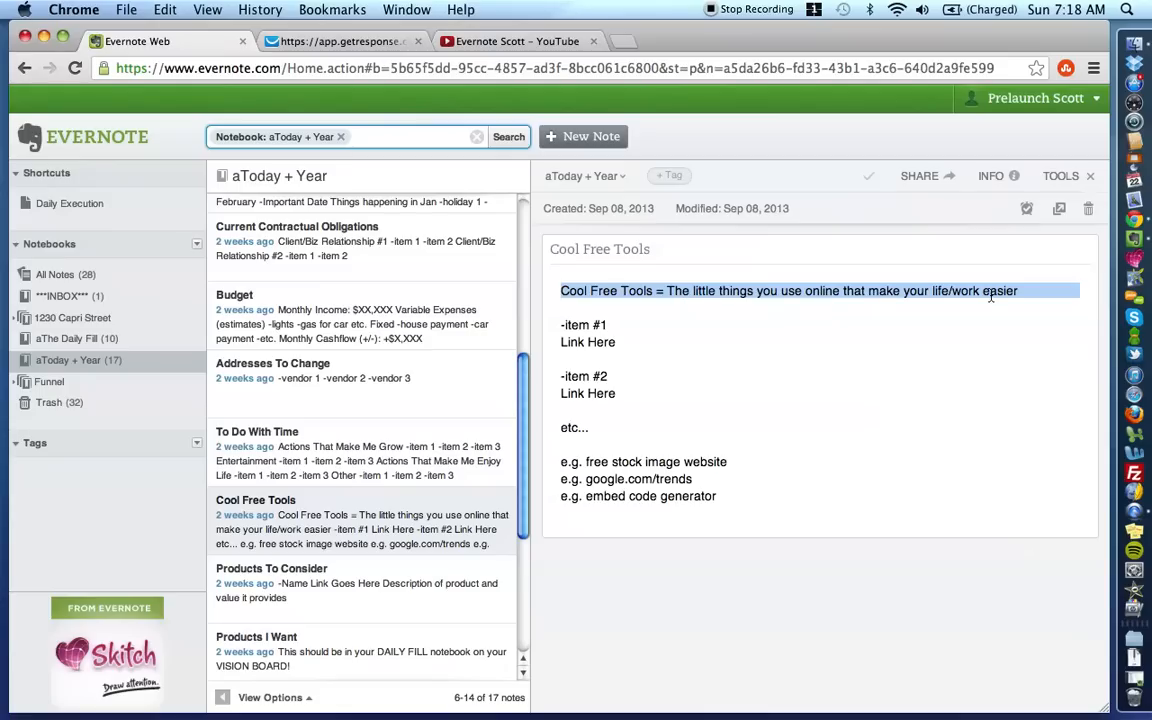
pyautogui.moveTo(363, 533)
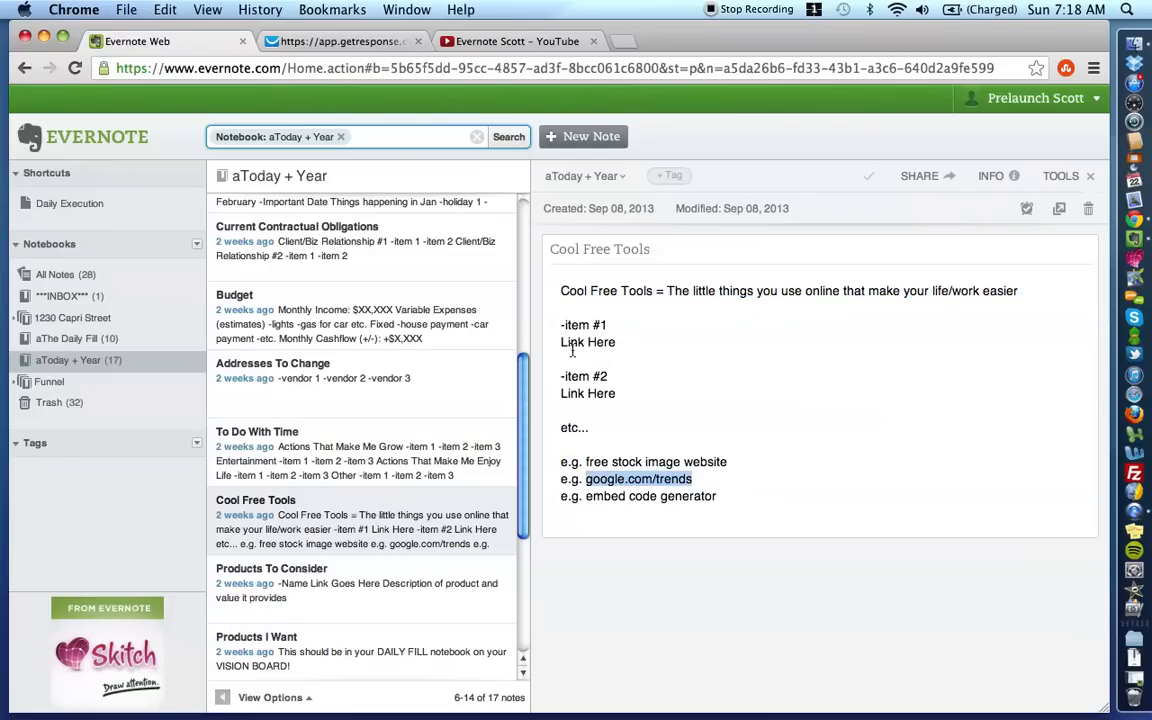
pyautogui.moveTo(620, 342)
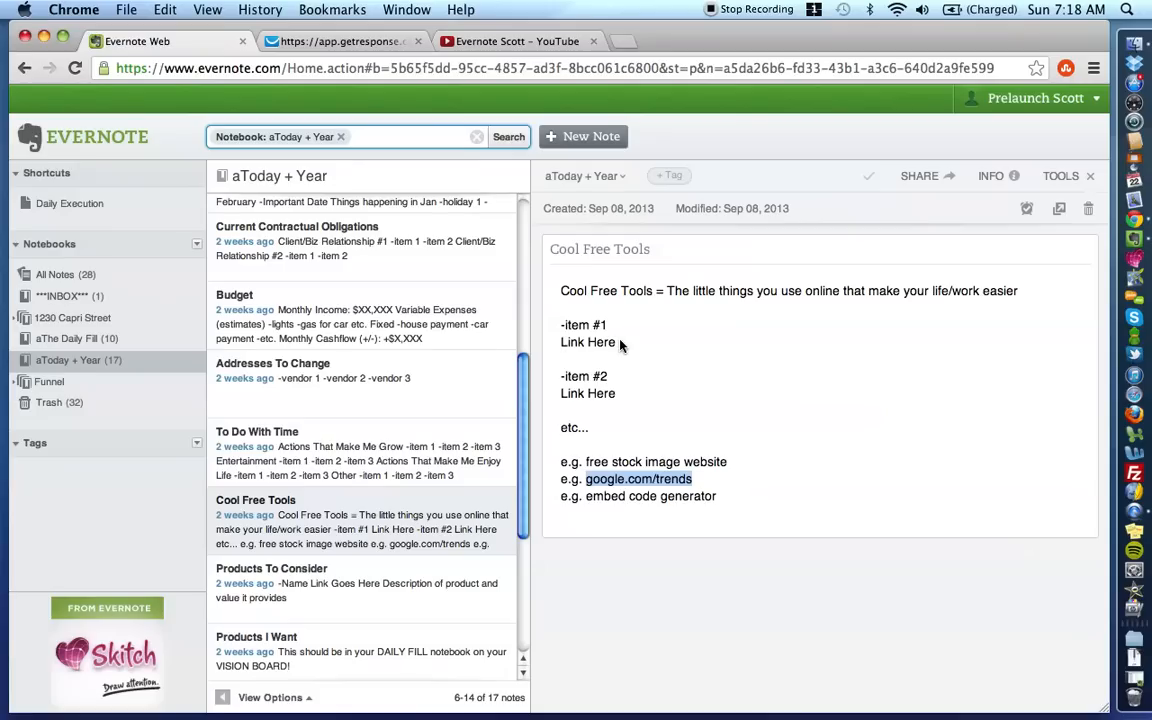
pyautogui.moveTo(636, 329)
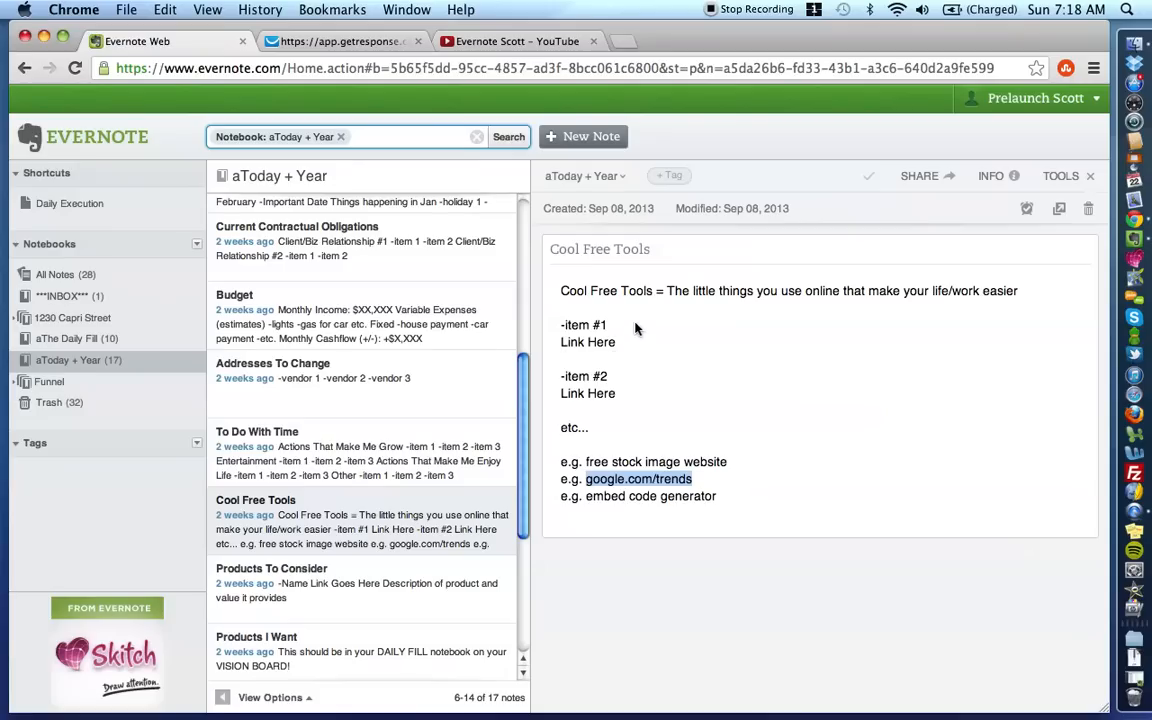
pyautogui.moveTo(625, 349)
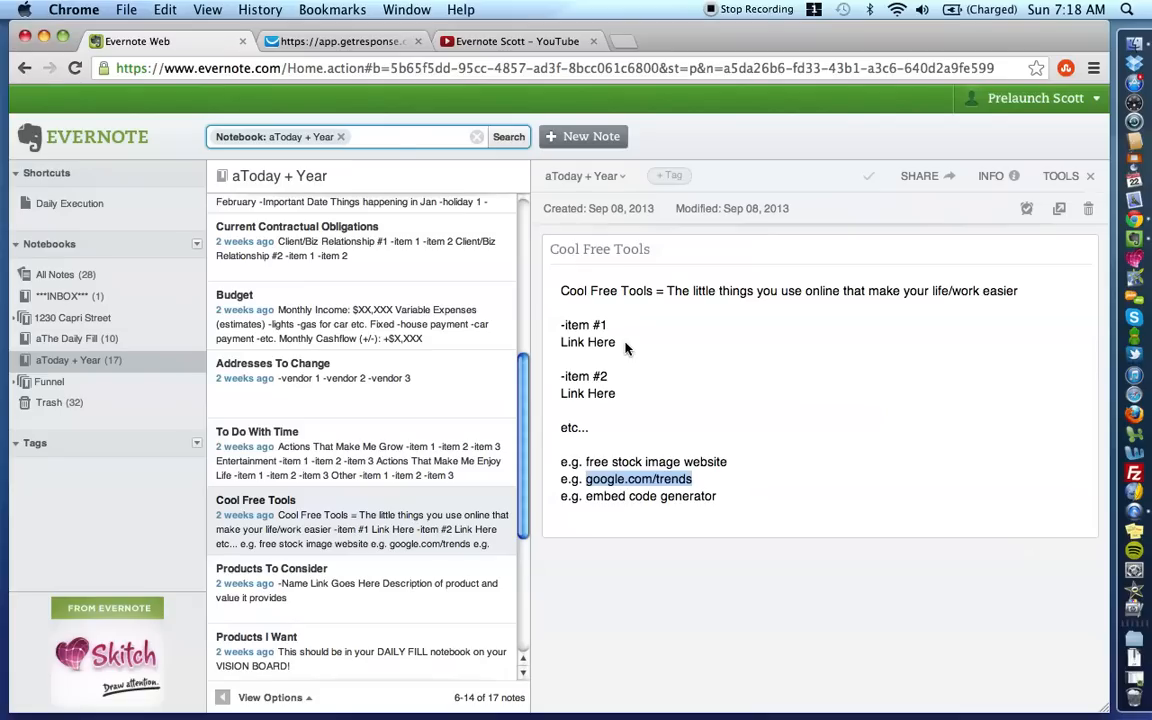
pyautogui.moveTo(598, 383)
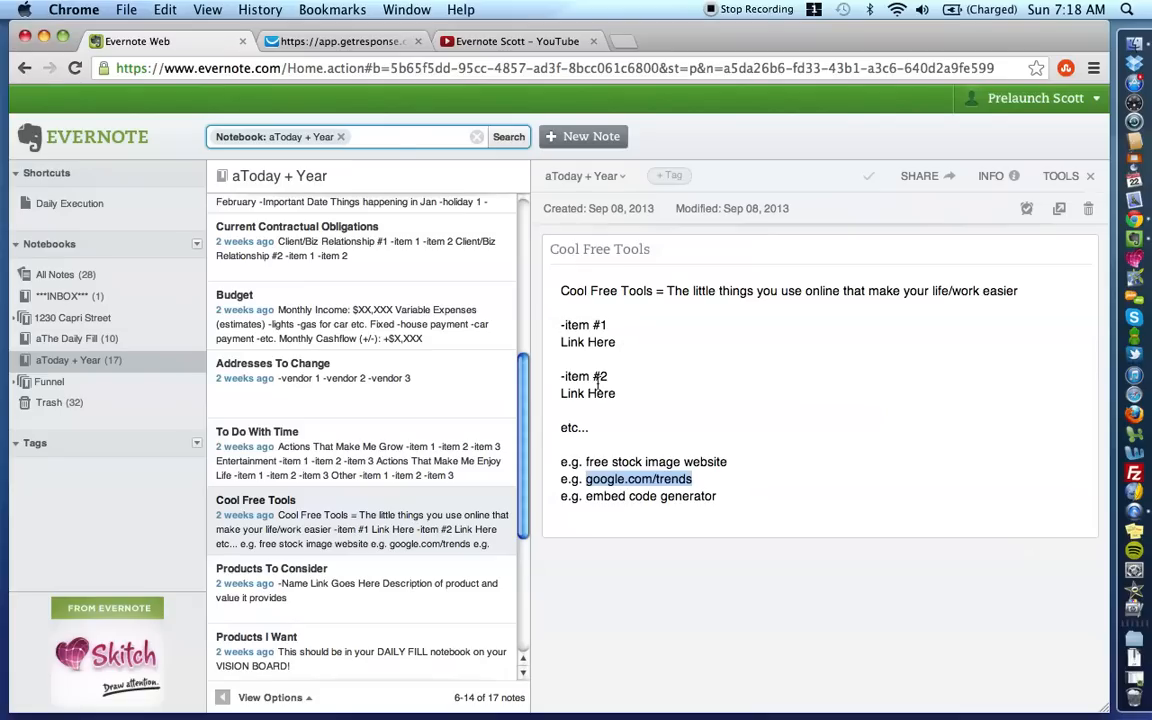
pyautogui.moveTo(659, 324)
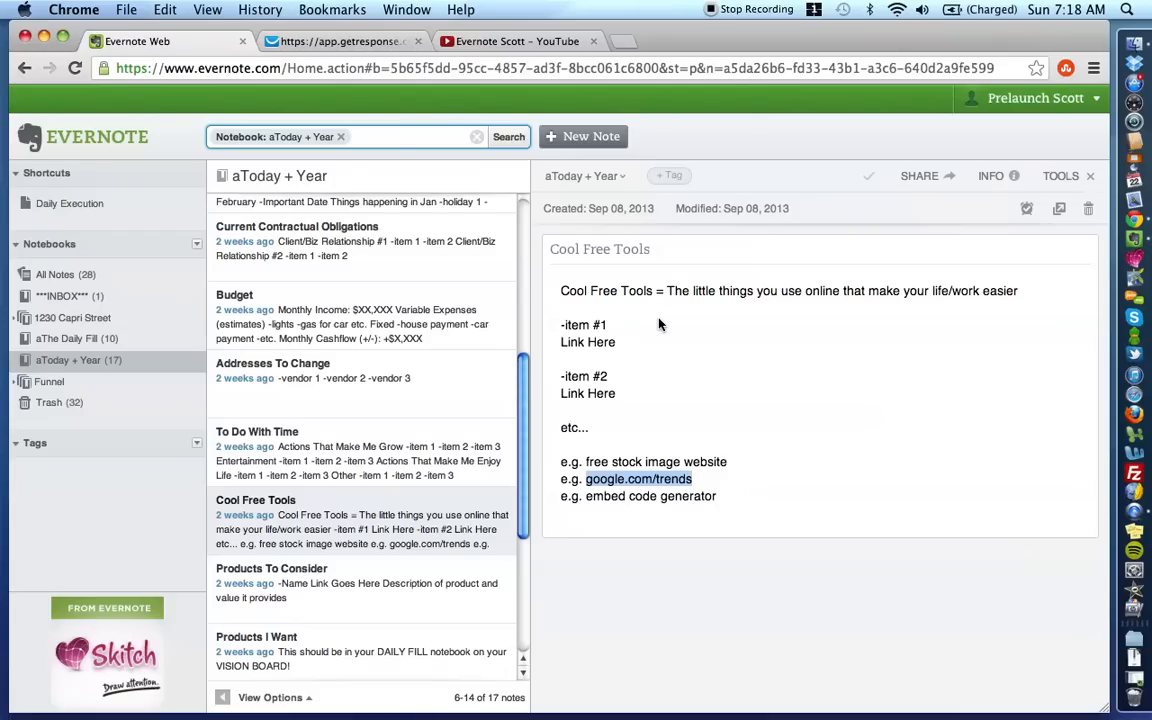
pyautogui.moveTo(640, 513)
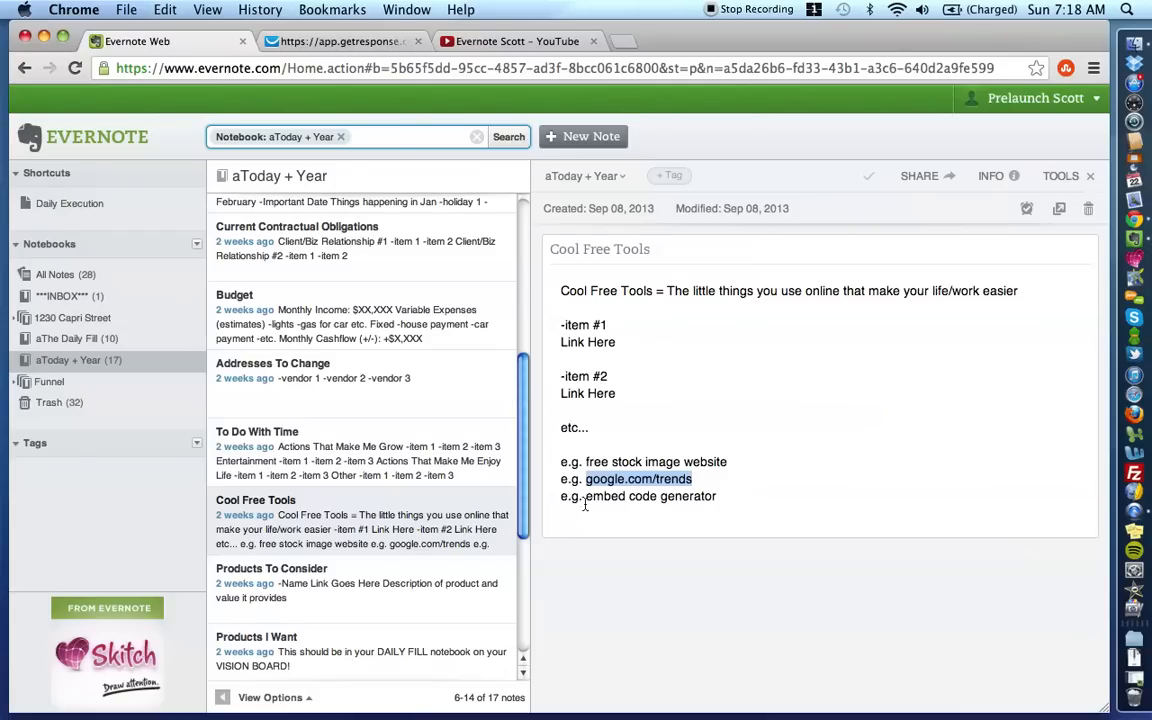
# - Put the Cool Free Tools note body into edit mode with the formatting toolbar
pyautogui.doubleClick(600, 461)
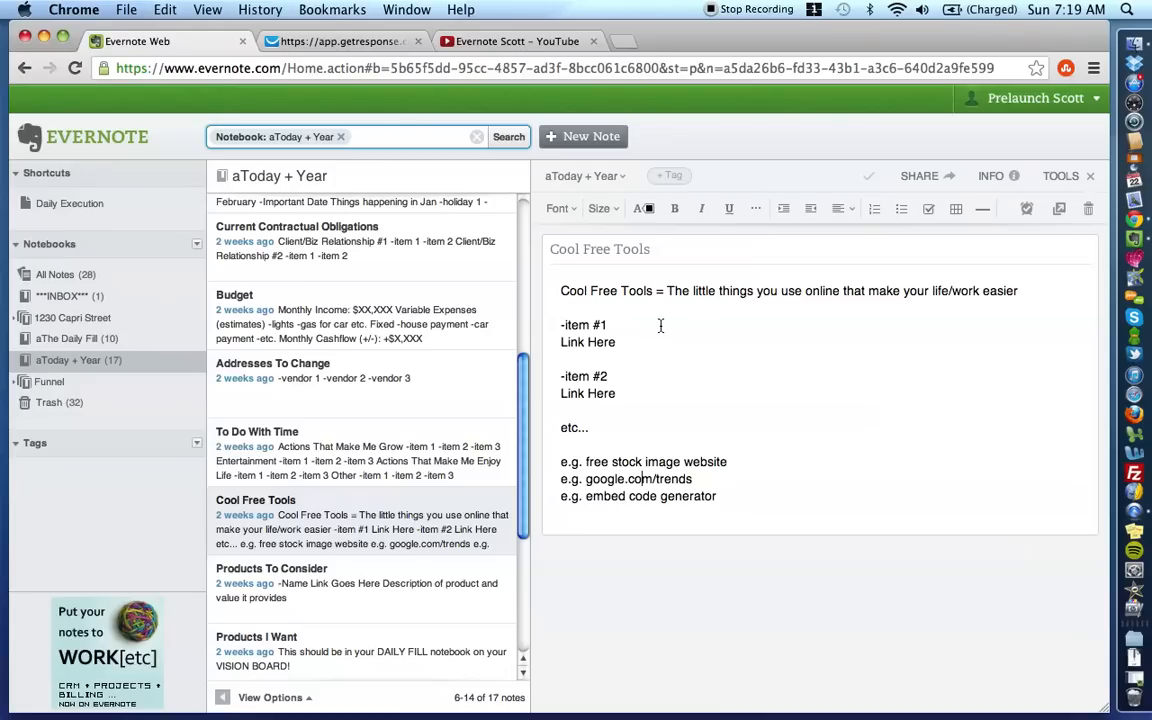
pyautogui.moveTo(578, 370)
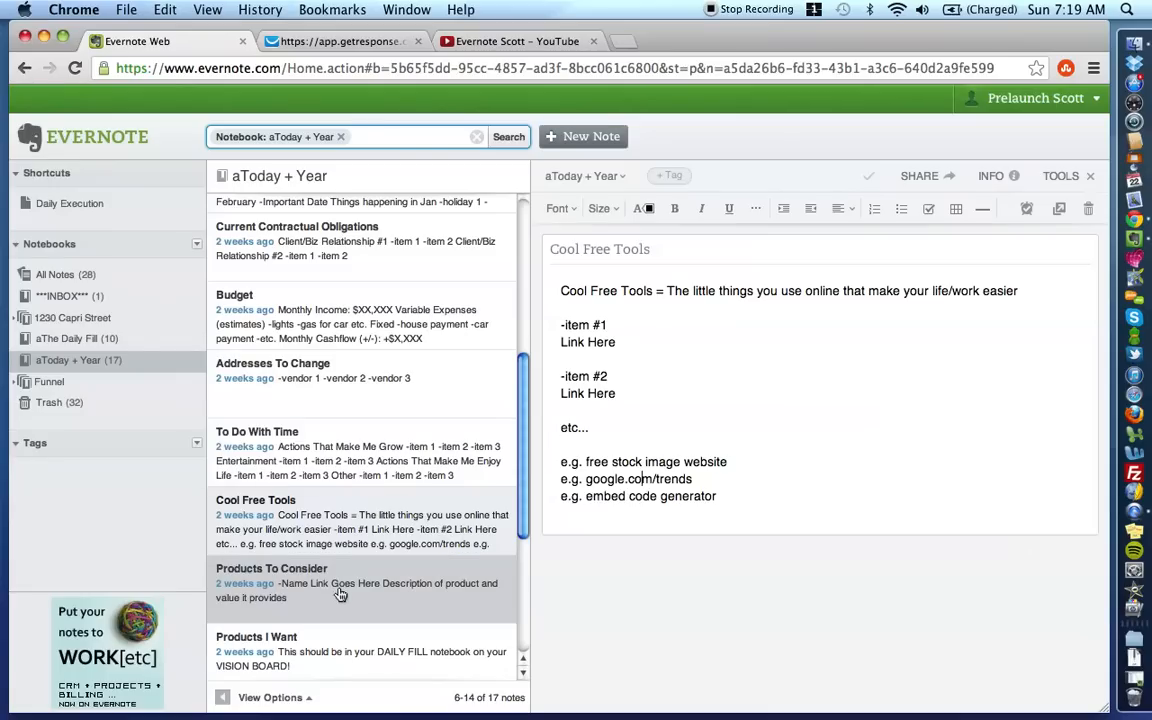
# - View the Products To Consider note, scroll the note list, and reopen Products To Consider
pyautogui.click(271, 583)
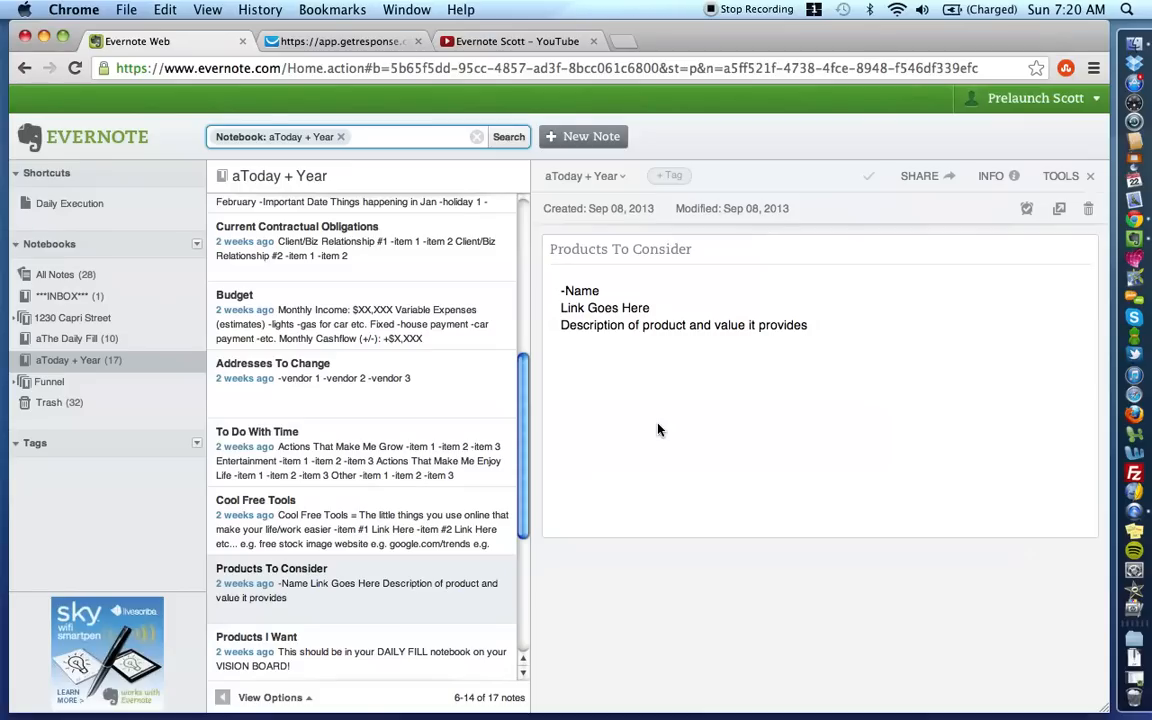
pyautogui.moveTo(286, 601)
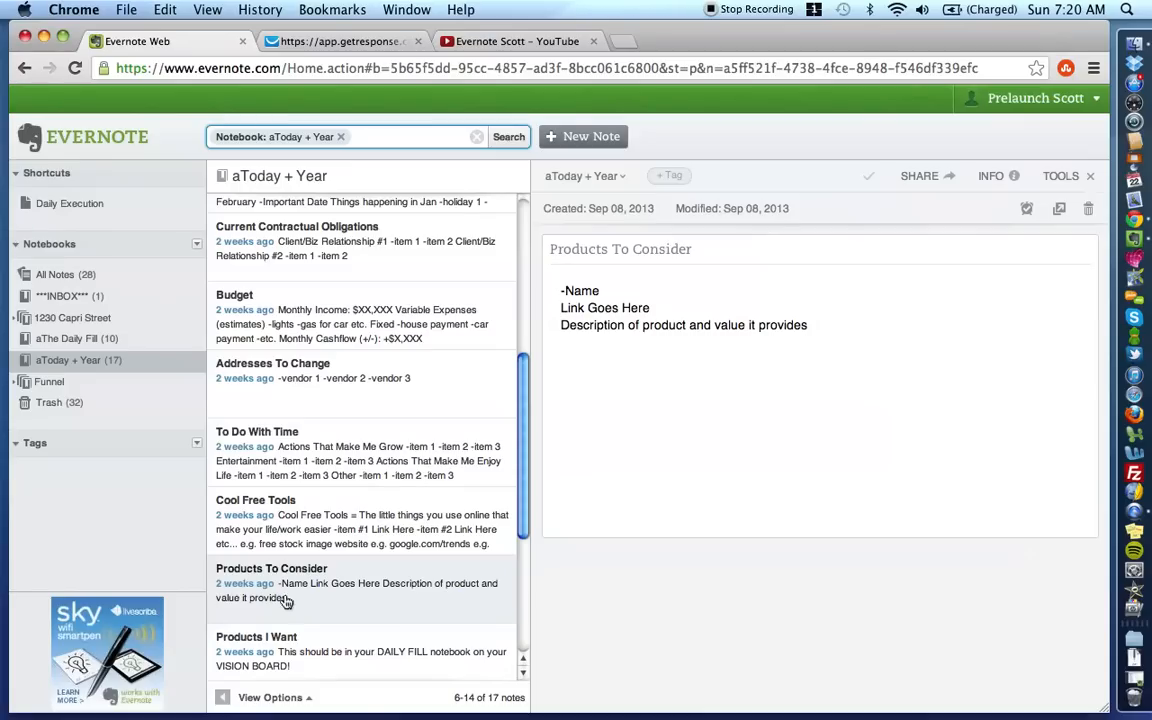
pyautogui.scroll(3)
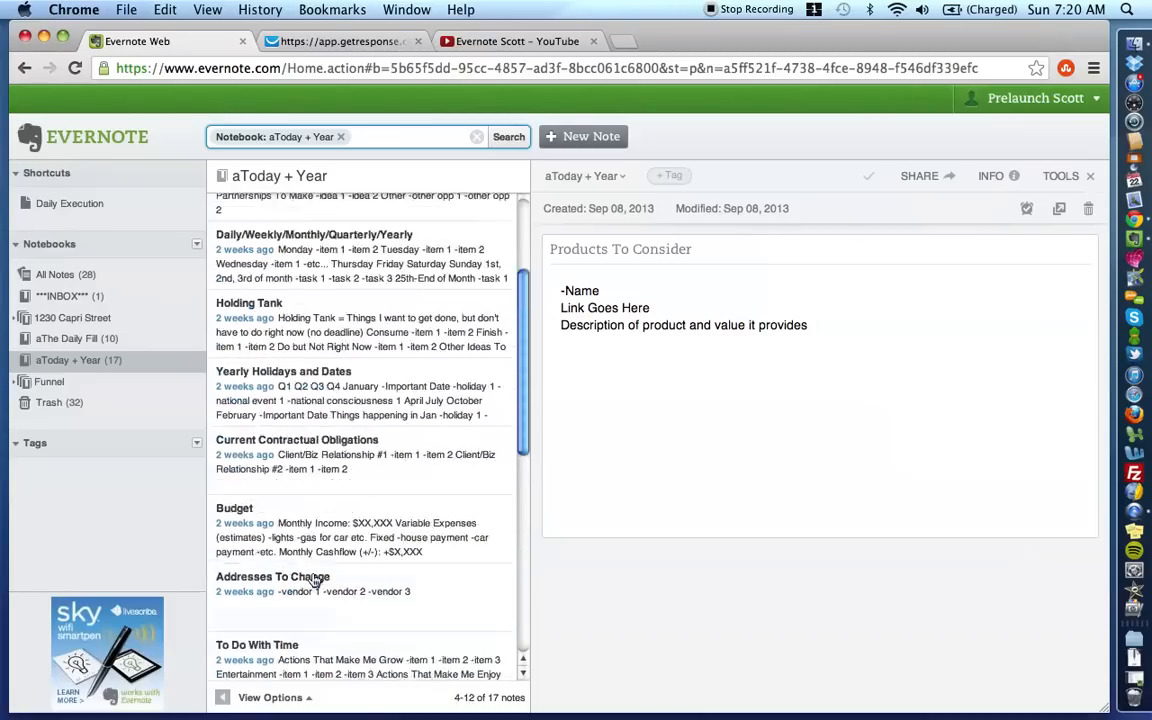
pyautogui.scroll(3)
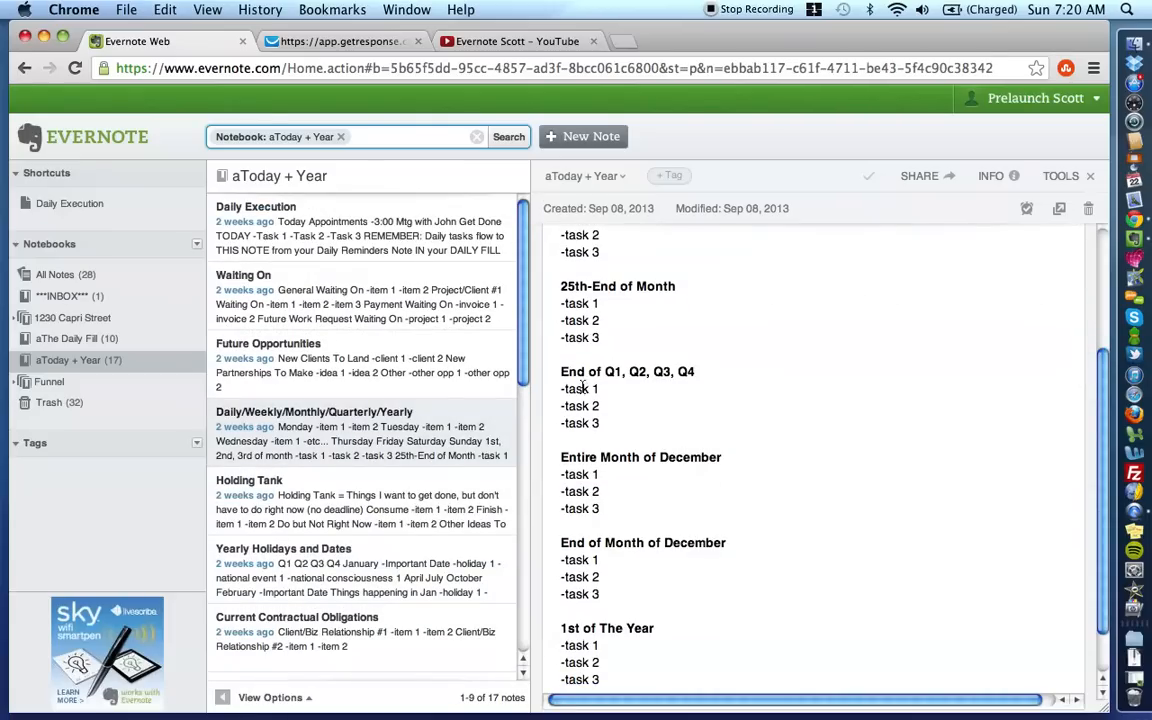
pyautogui.scroll(-3)
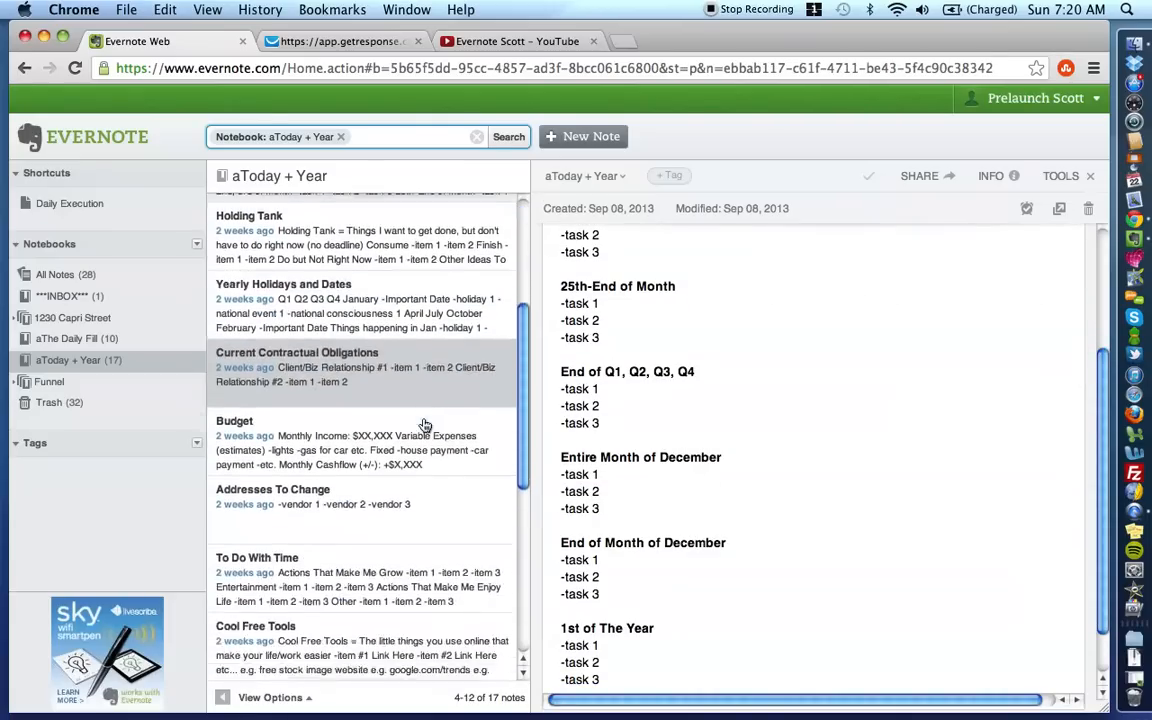
pyautogui.click(271, 508)
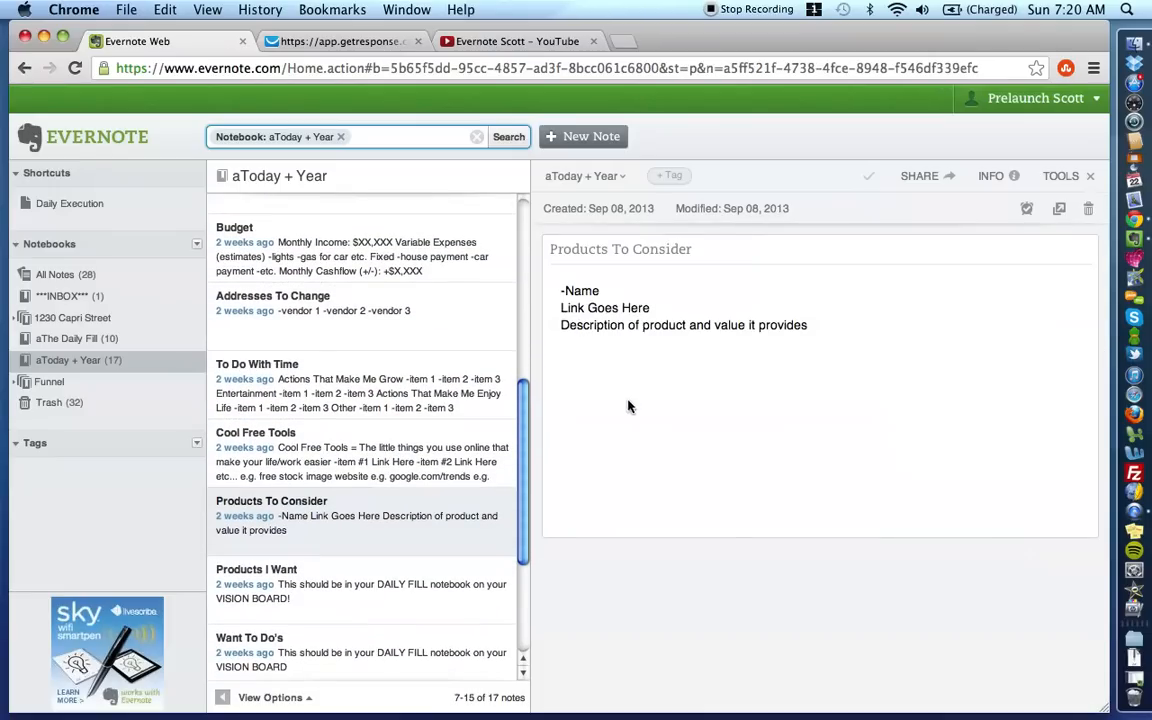
pyautogui.moveTo(668, 334)
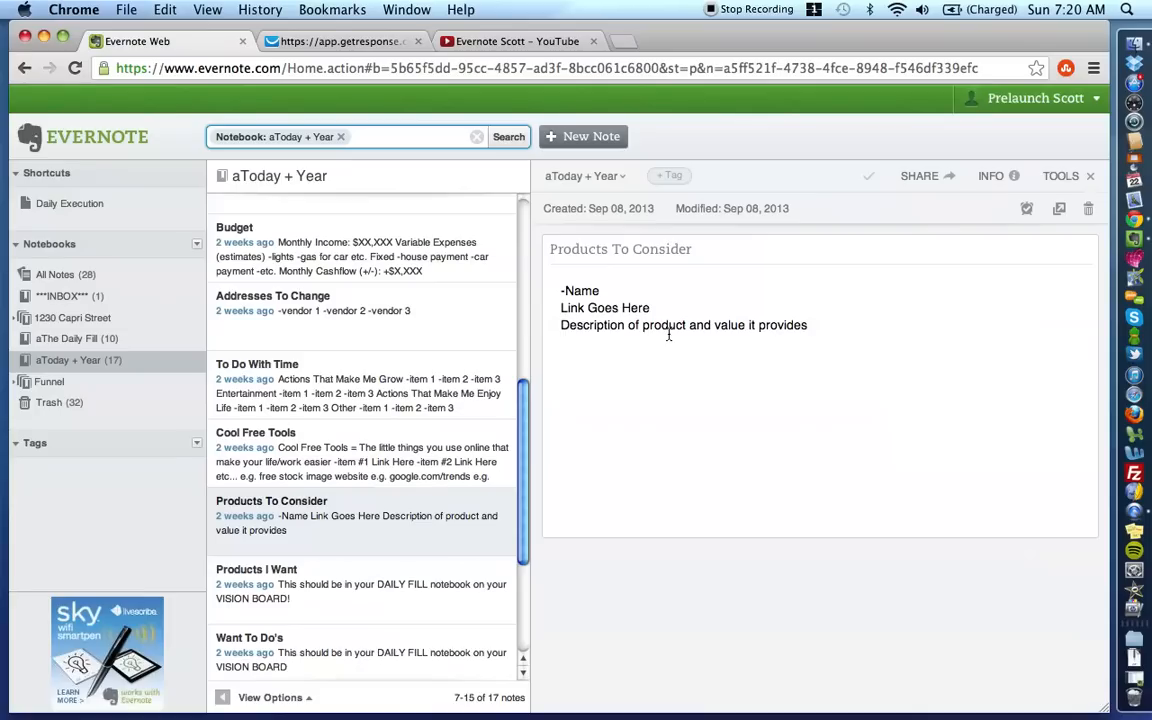
pyautogui.scroll(3)
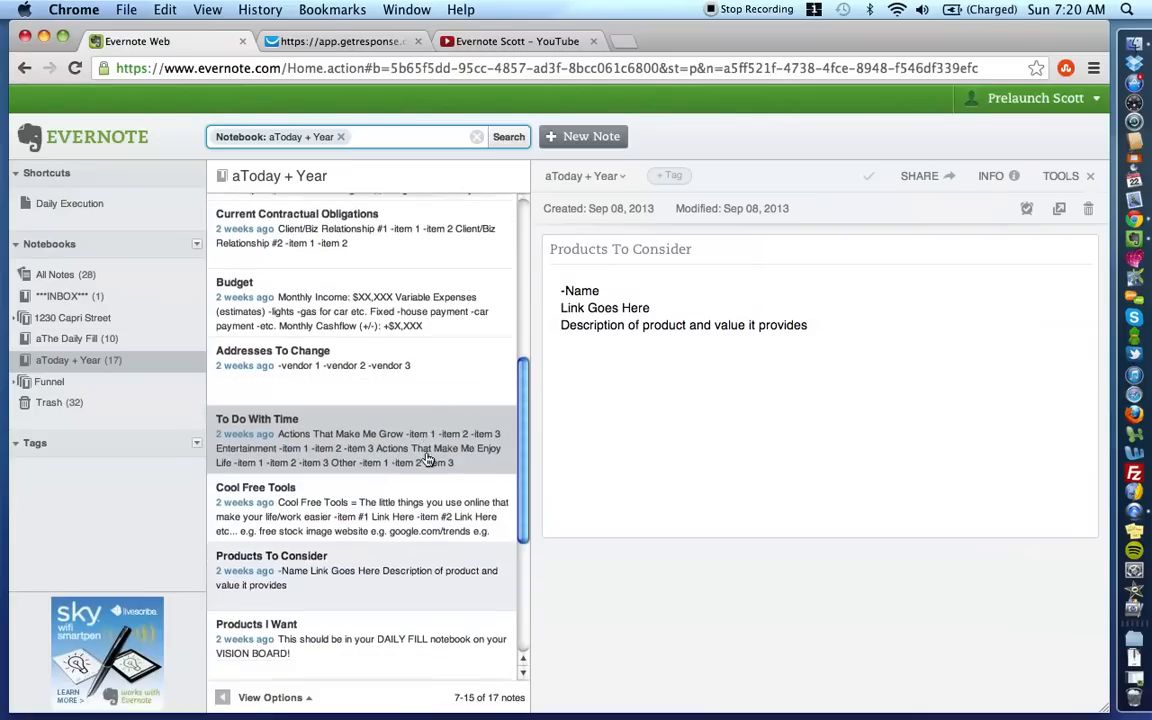
pyautogui.scroll(3)
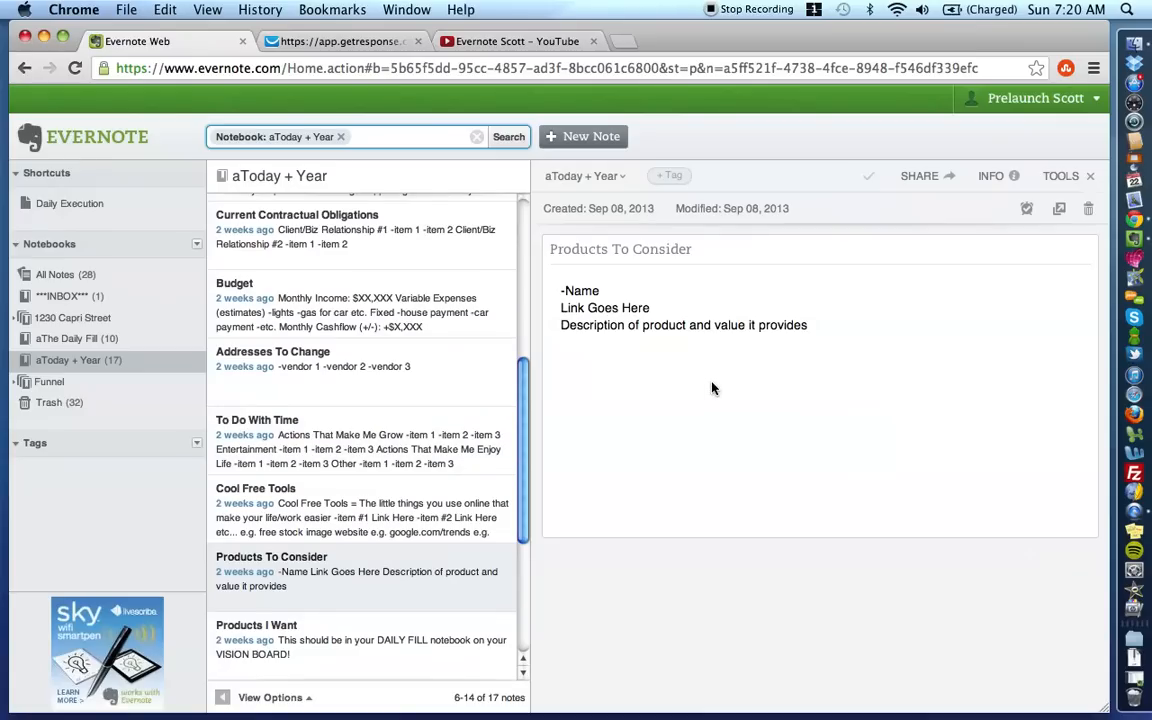
pyautogui.moveTo(700, 368)
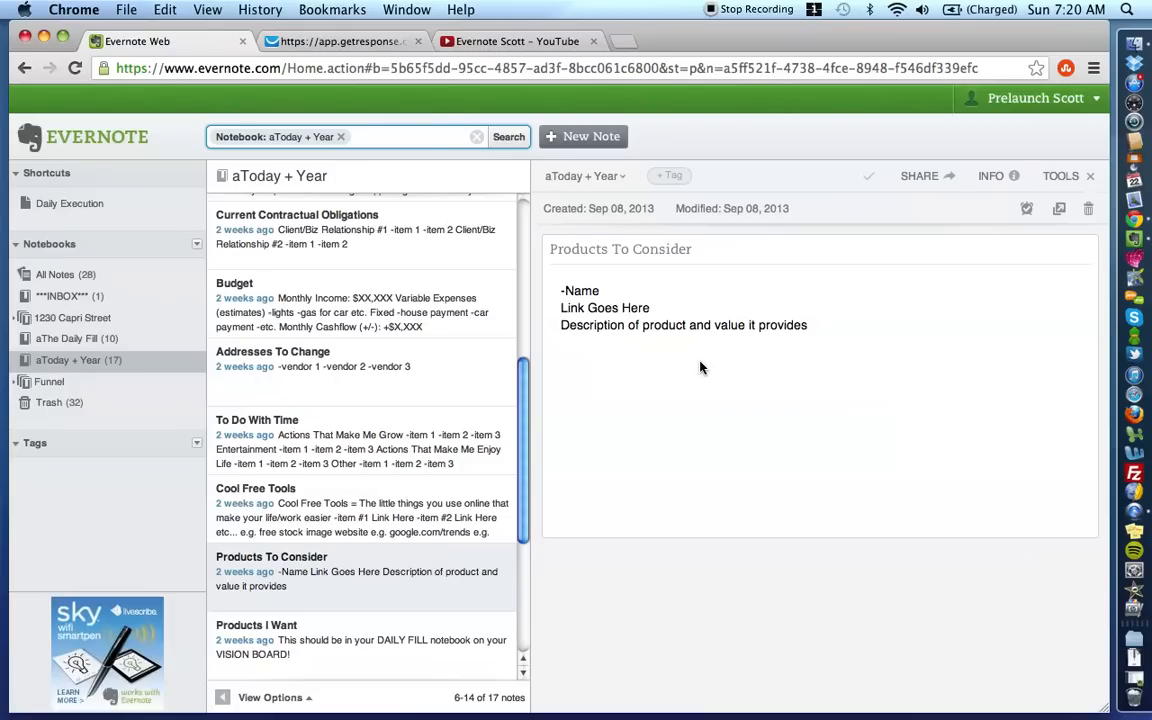
pyautogui.moveTo(282, 664)
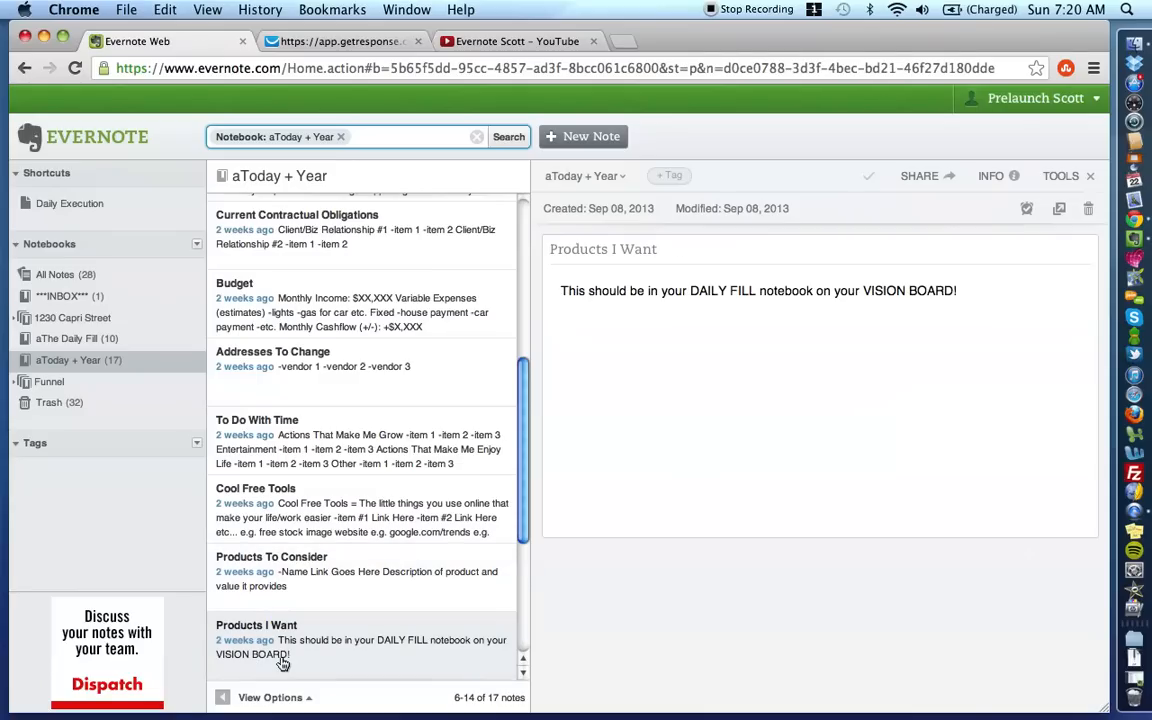
pyautogui.moveTo(103, 360)
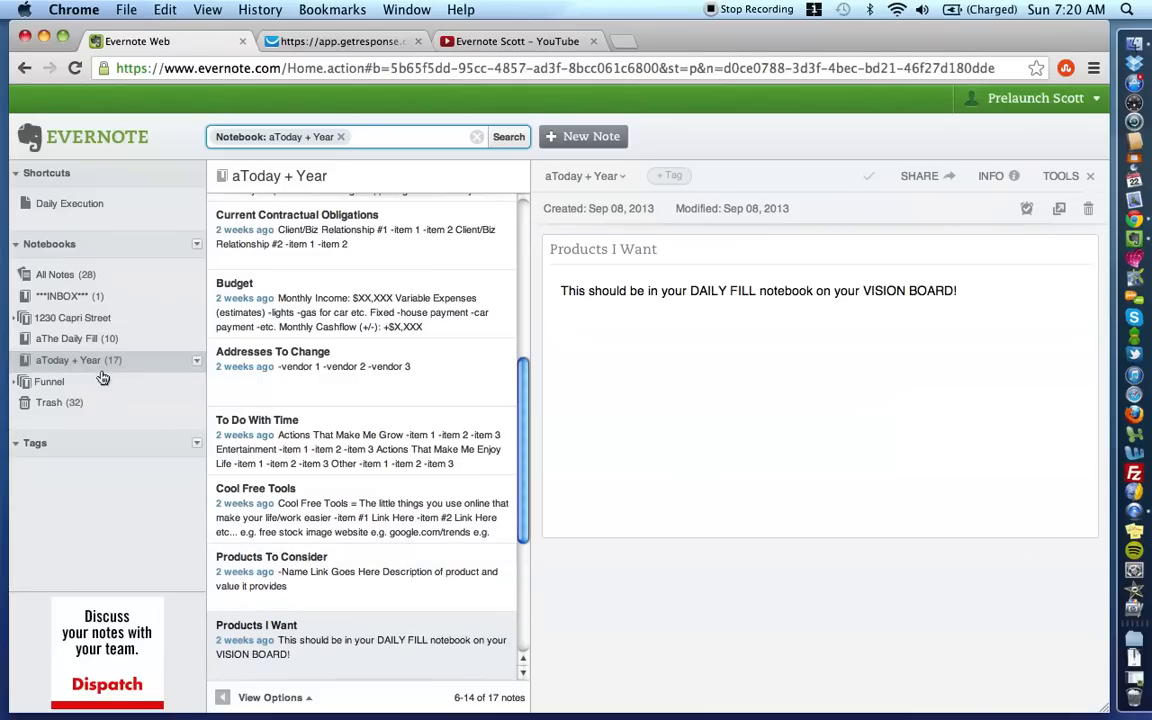
pyautogui.moveTo(768, 410)
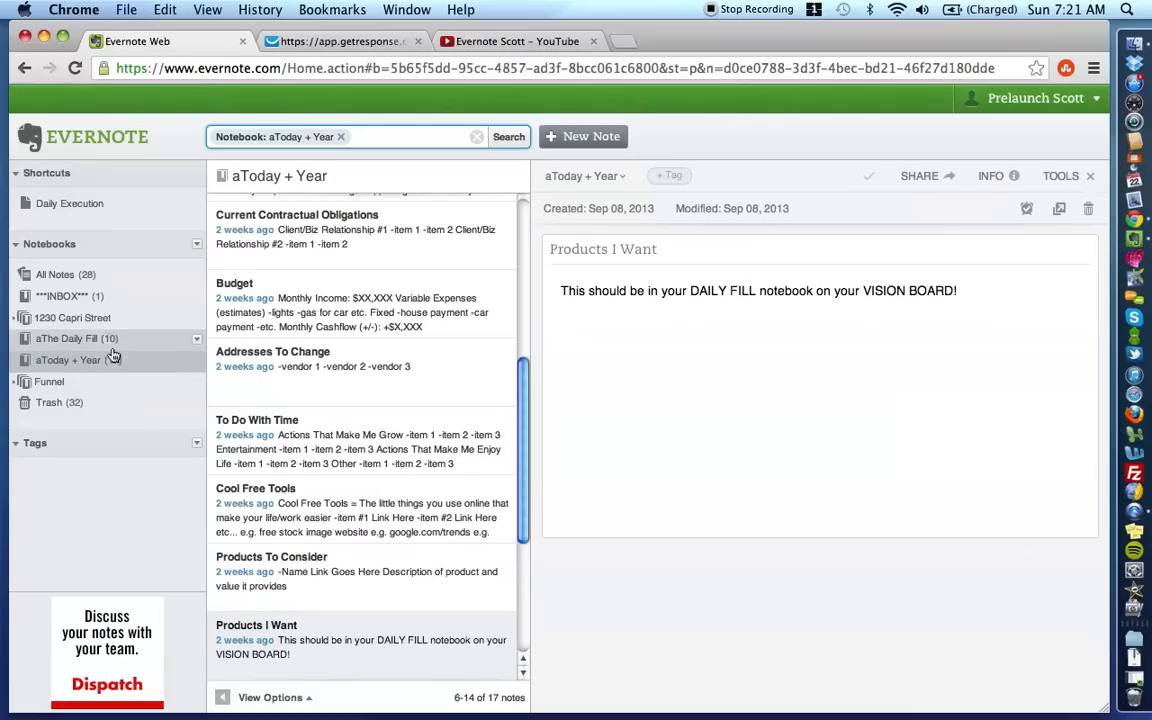
pyautogui.moveTo(75, 338)
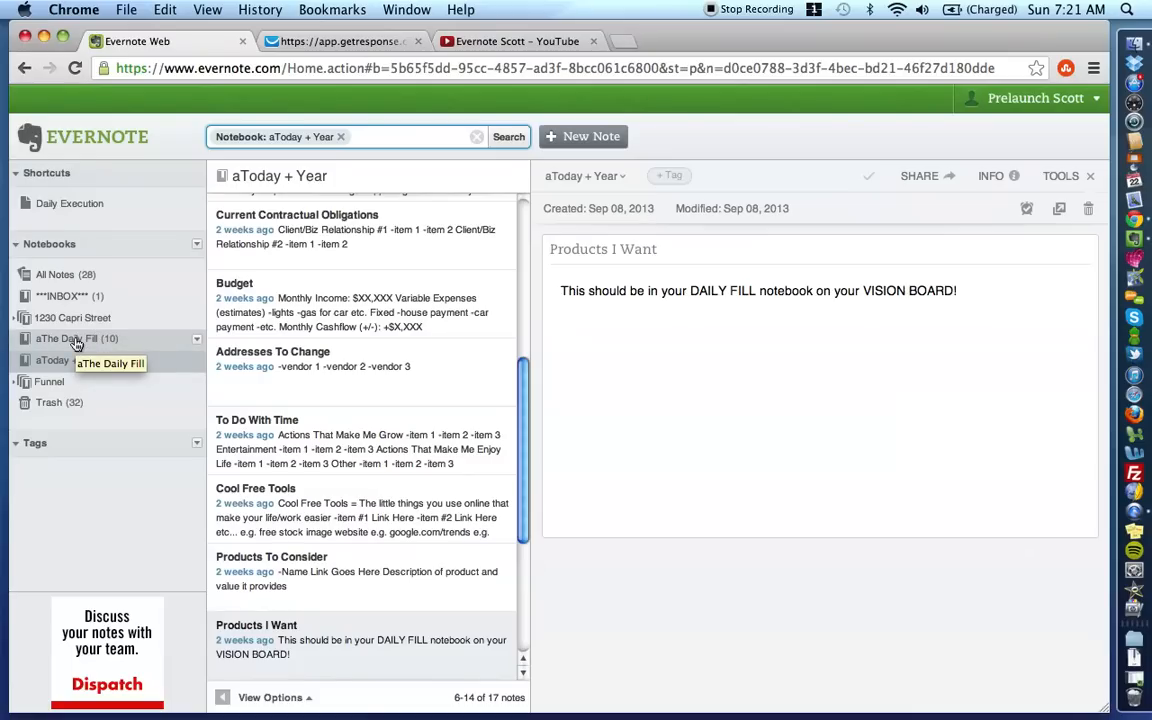
pyautogui.moveTo(85, 335)
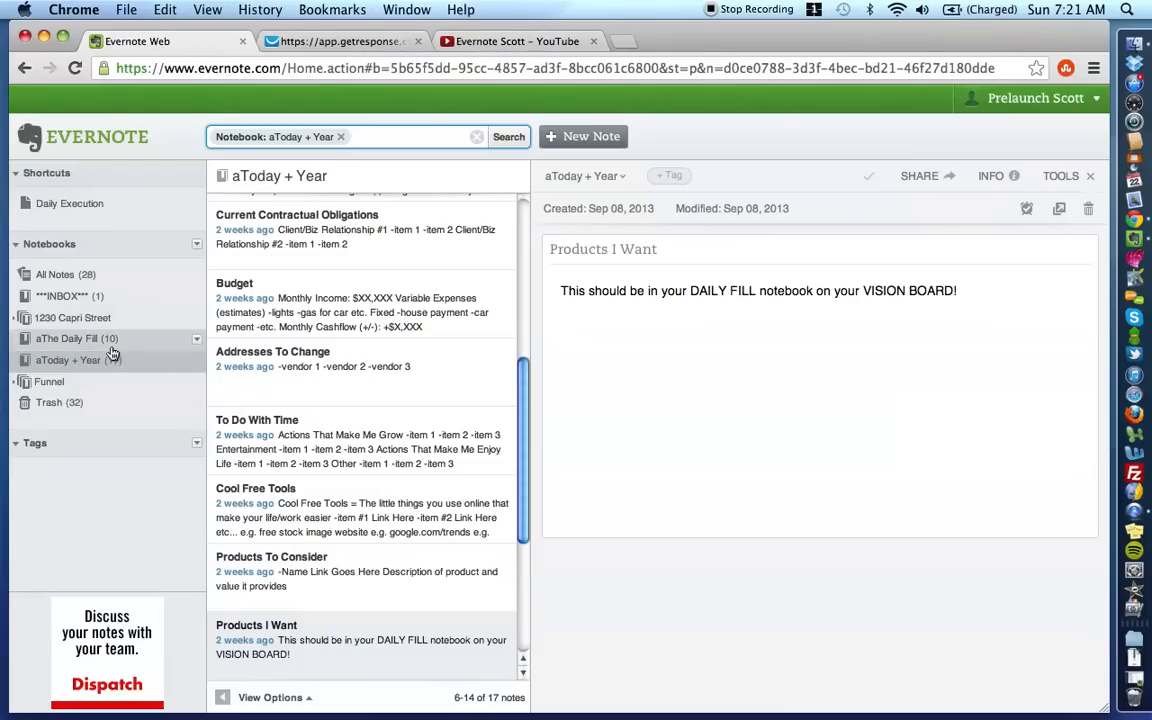
# - Switch to the Evernote Scott YouTube tab showing the channel's About page
pyautogui.click(515, 41)
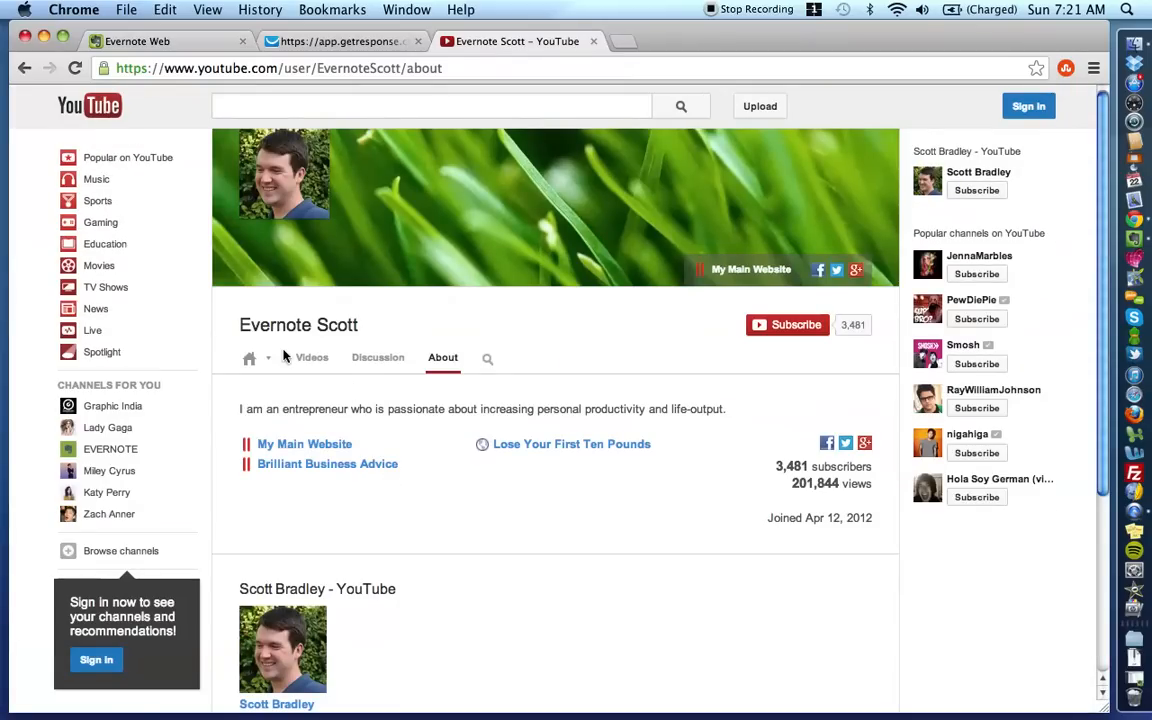
# - Browse the channel's Home uploads, then return to the Products I Want note
pyautogui.click(249, 358)
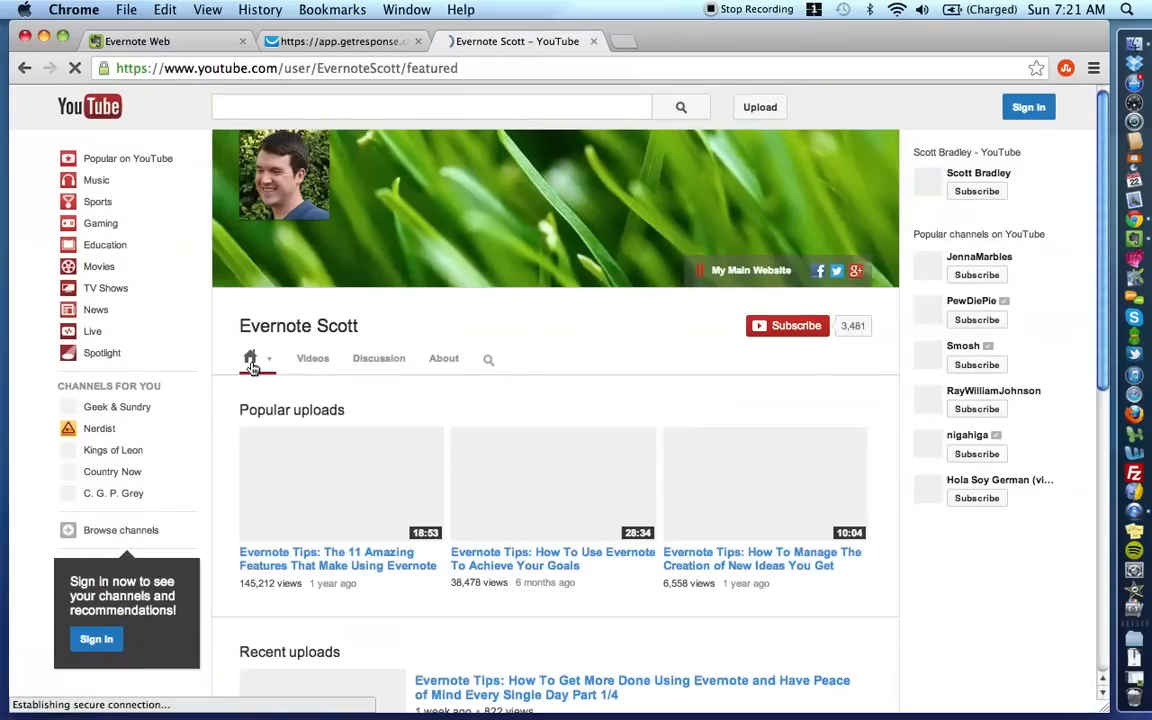
pyautogui.scroll(-3)
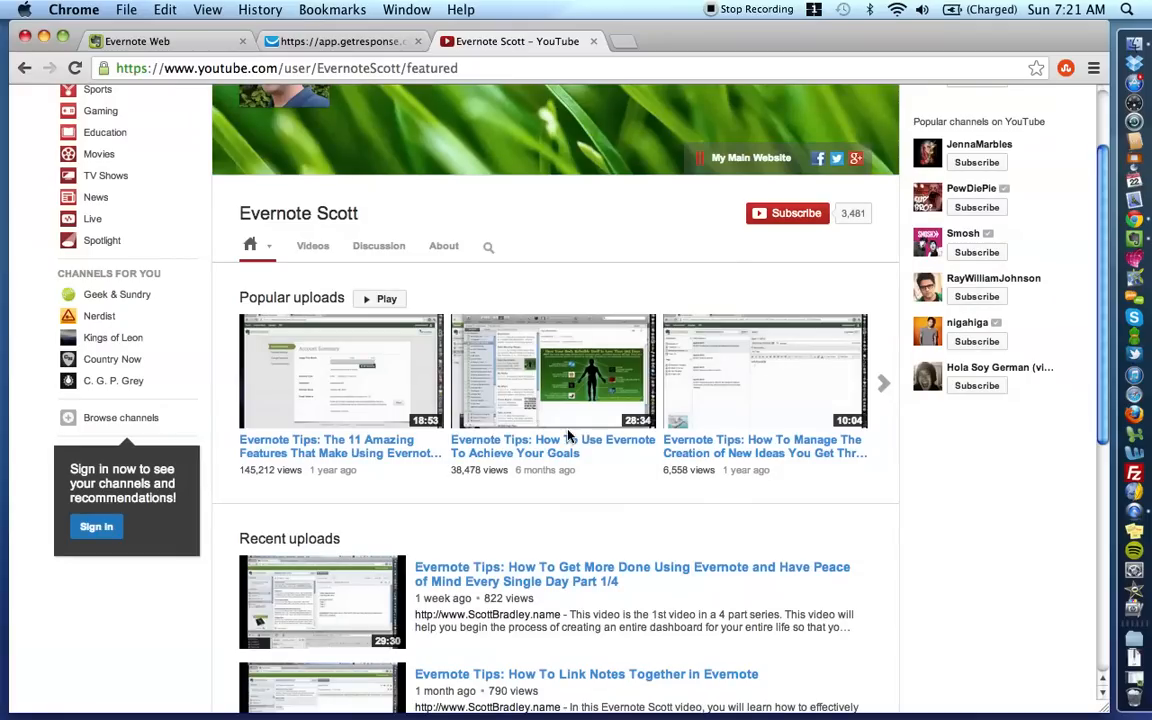
pyautogui.moveTo(300, 305)
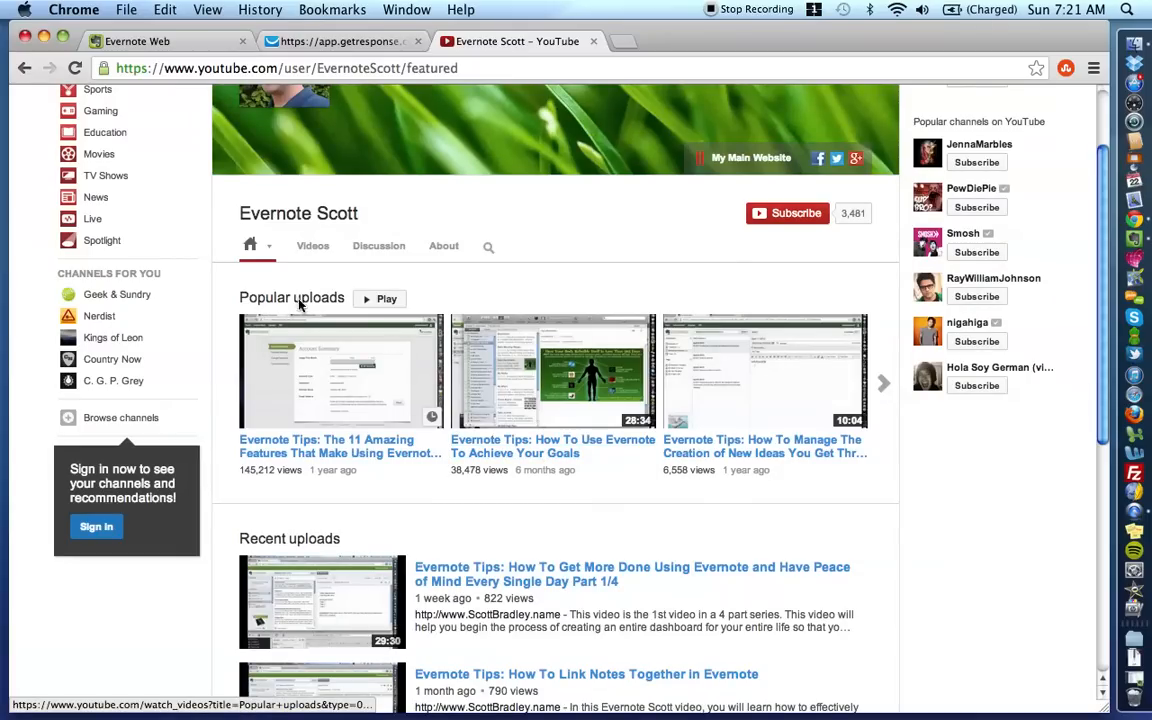
pyautogui.moveTo(517, 443)
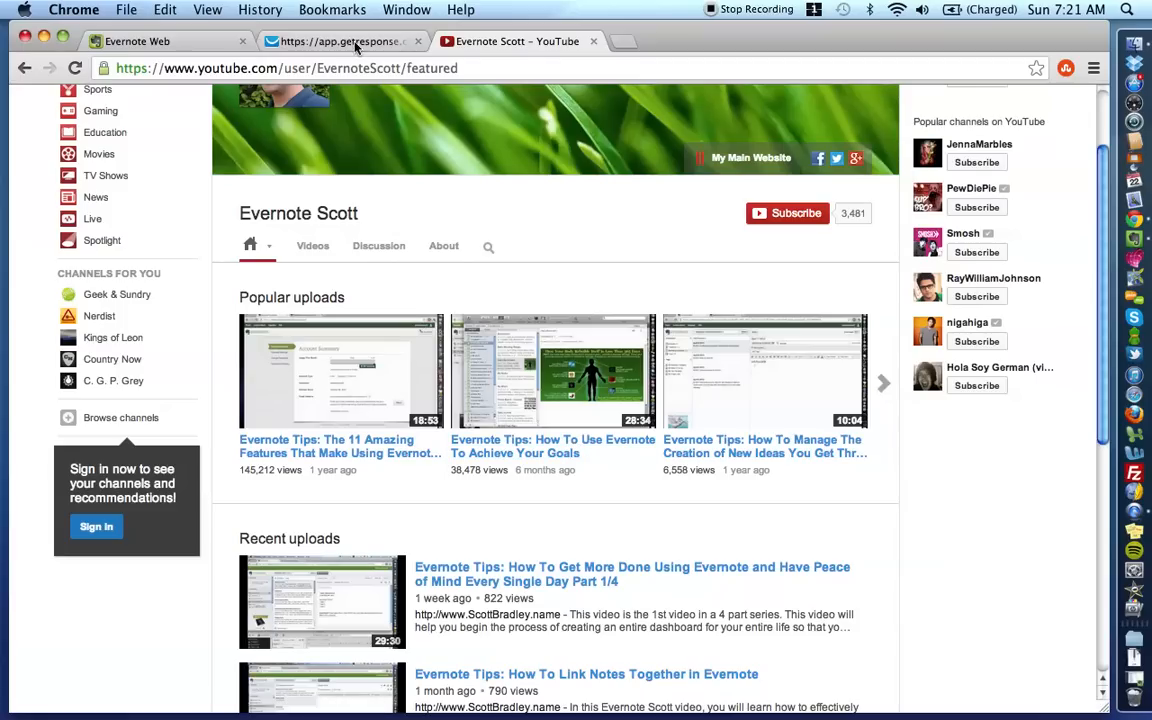
pyautogui.click(137, 41)
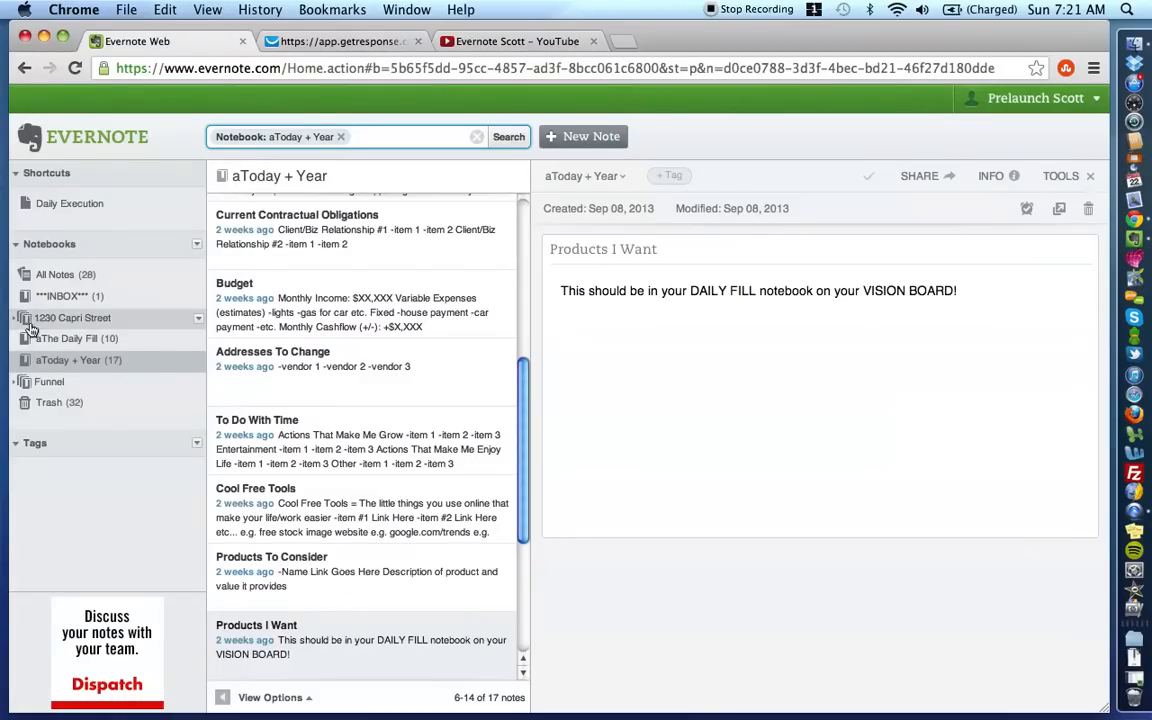
# - Browse aThe Daily Fill notes and open Vision Board with its NutriBullet blender photo
pyautogui.click(66, 338)
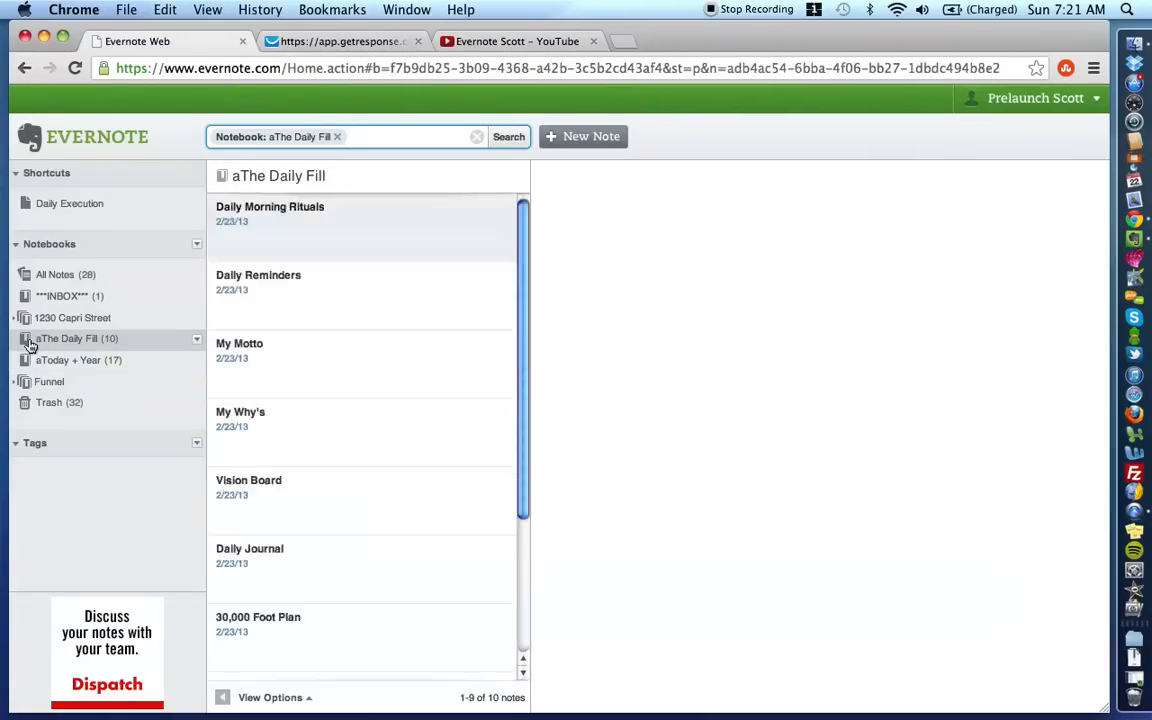
pyautogui.click(270, 213)
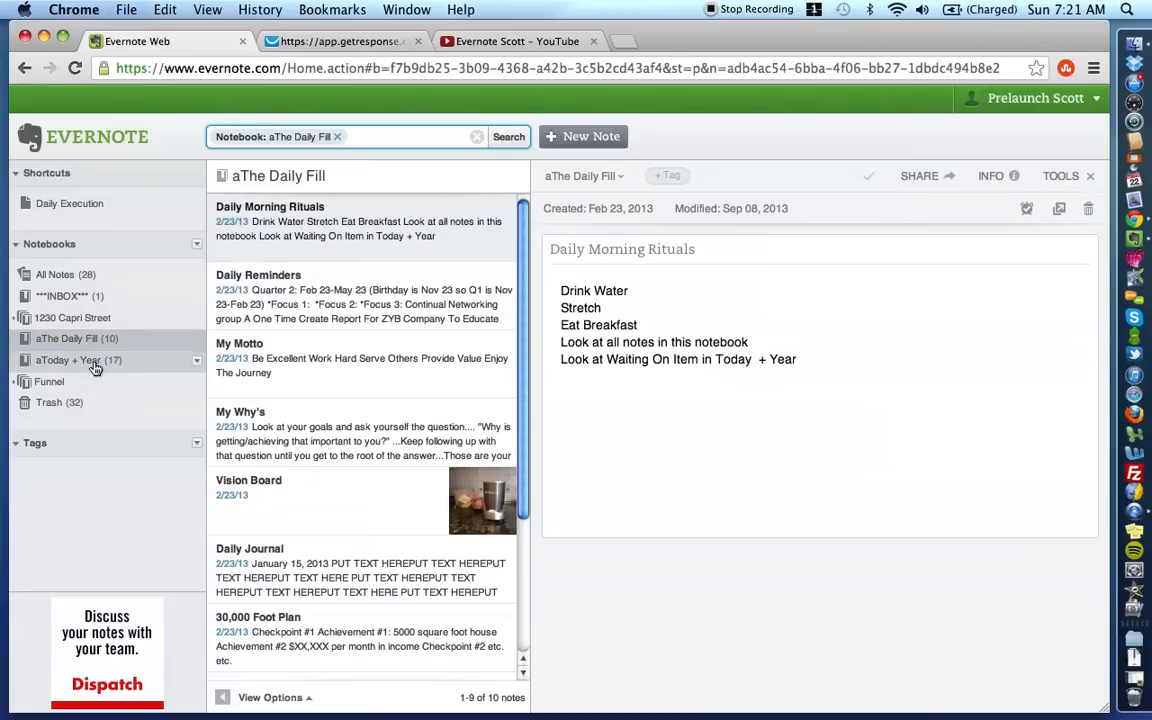
pyautogui.click(67, 360)
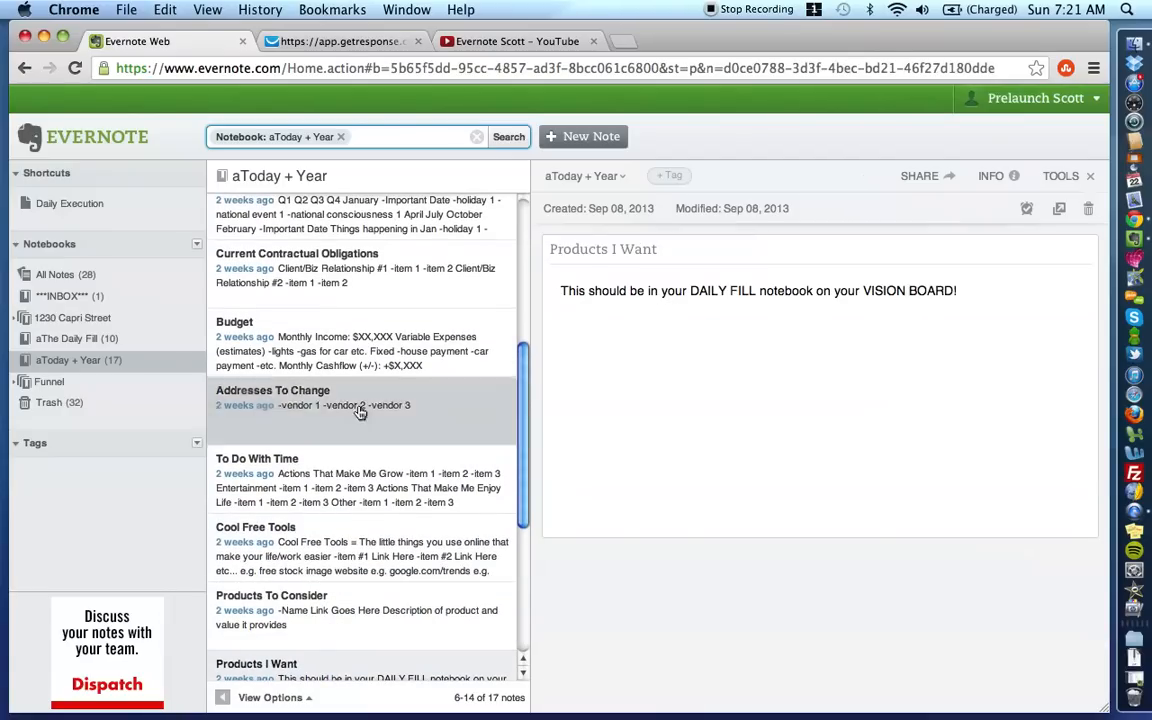
pyautogui.click(66, 338)
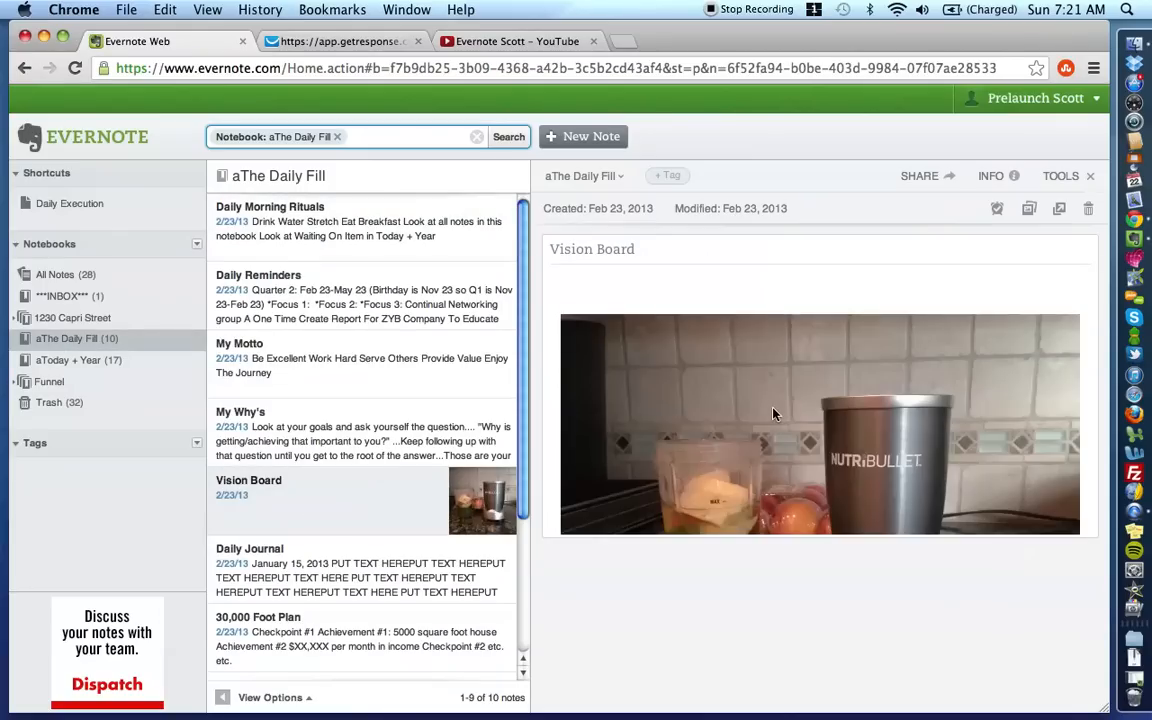
pyautogui.scroll(-3)
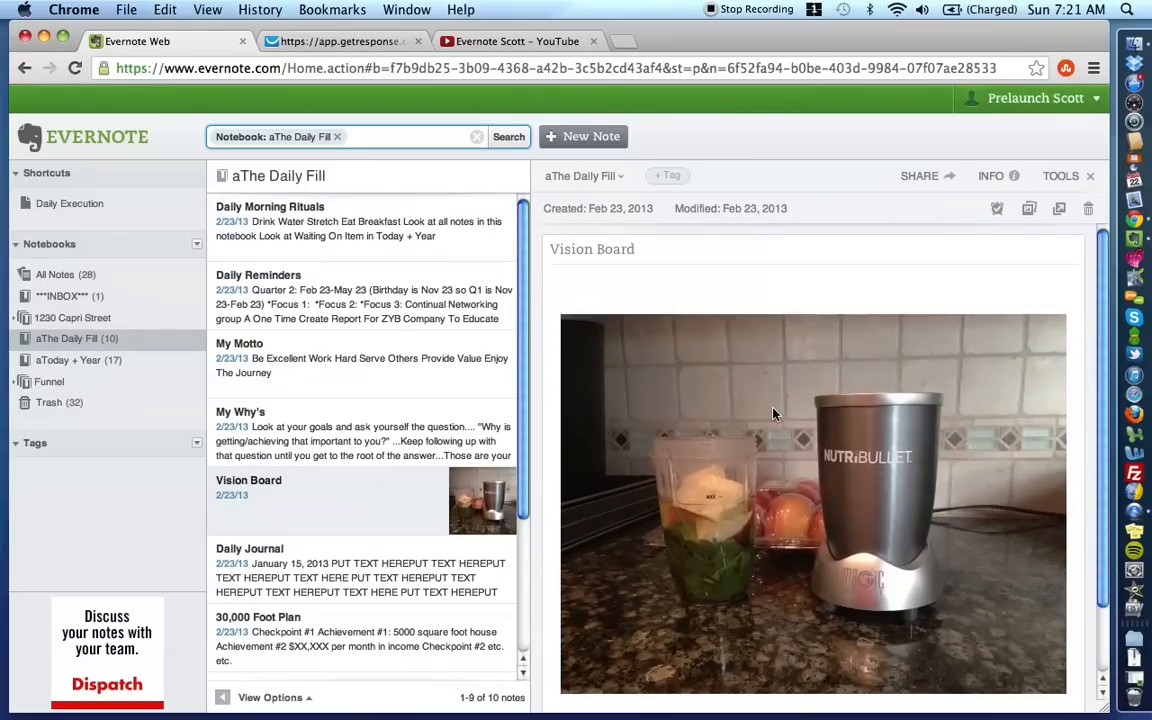
pyautogui.moveTo(875, 460)
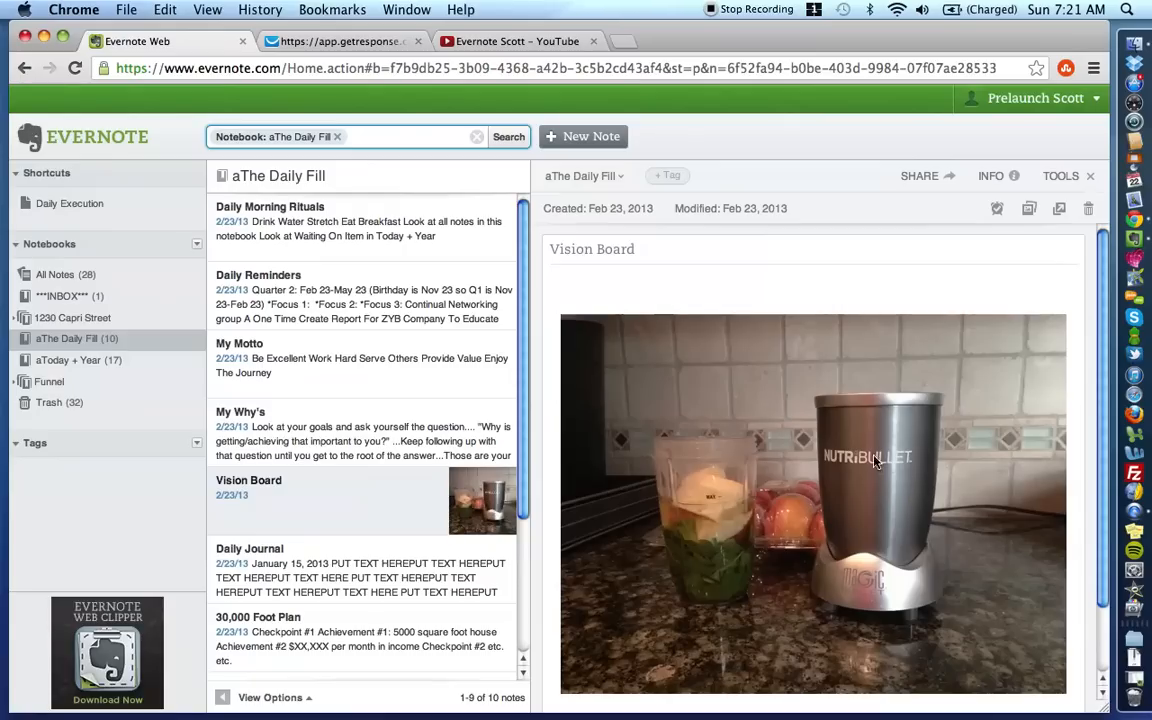
pyautogui.moveTo(869, 494)
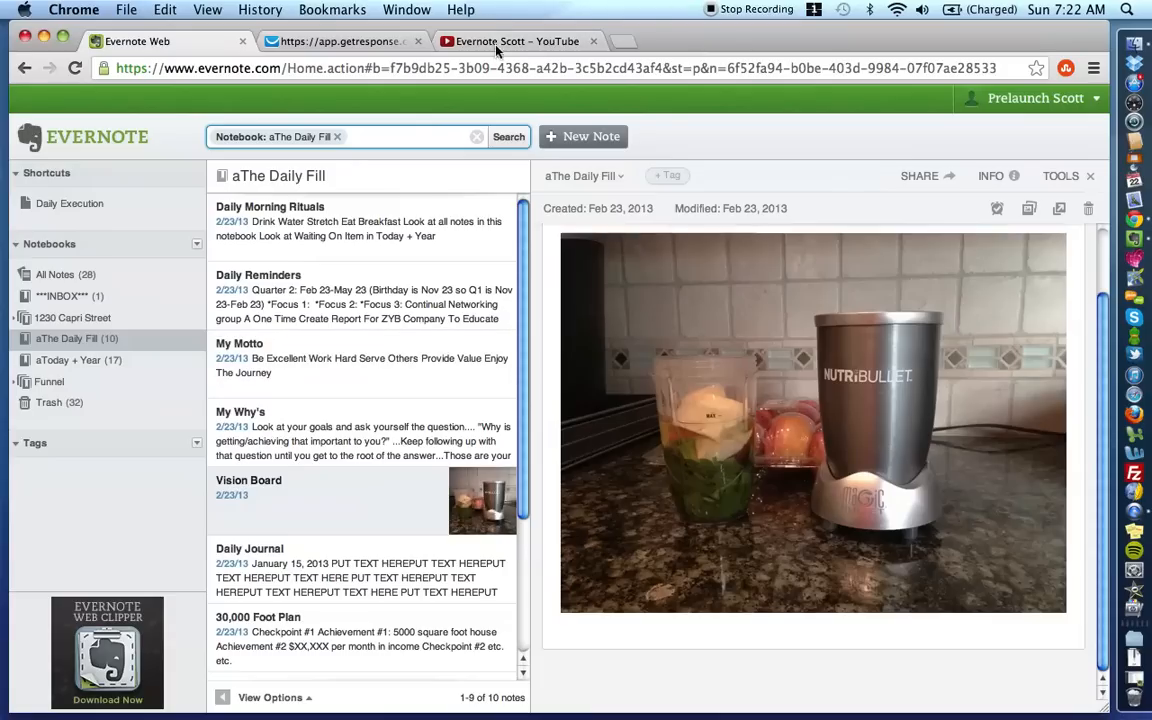
pyautogui.moveTo(341, 331)
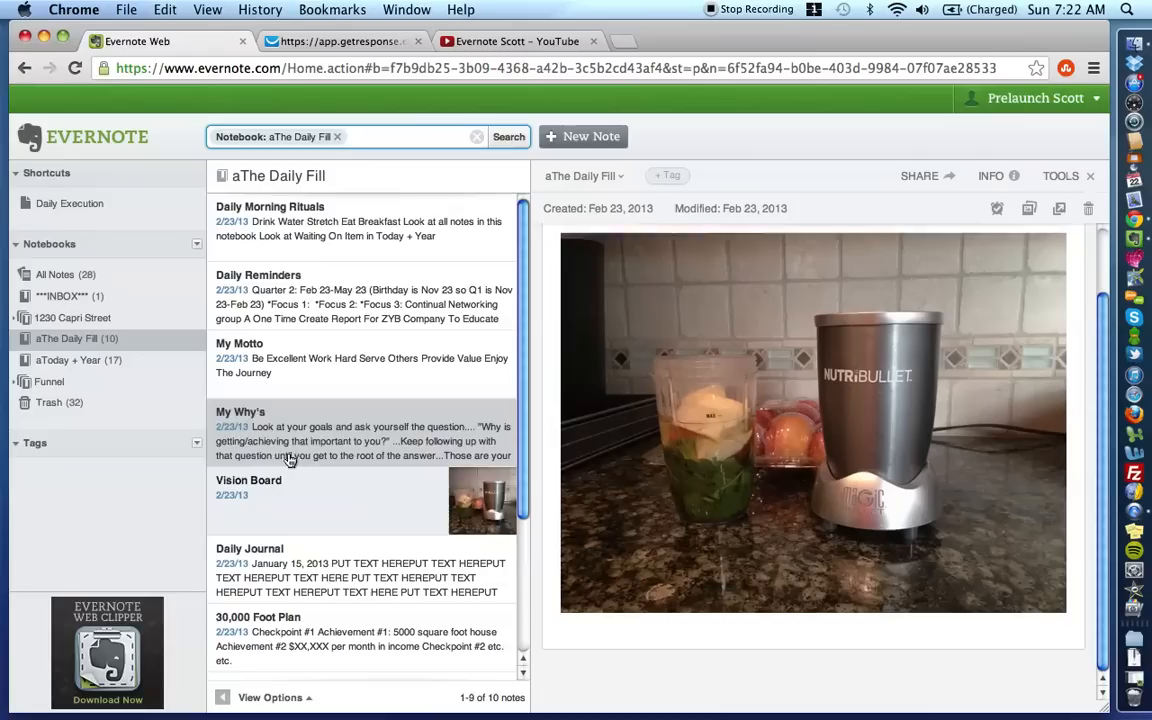
pyautogui.moveTo(78, 360)
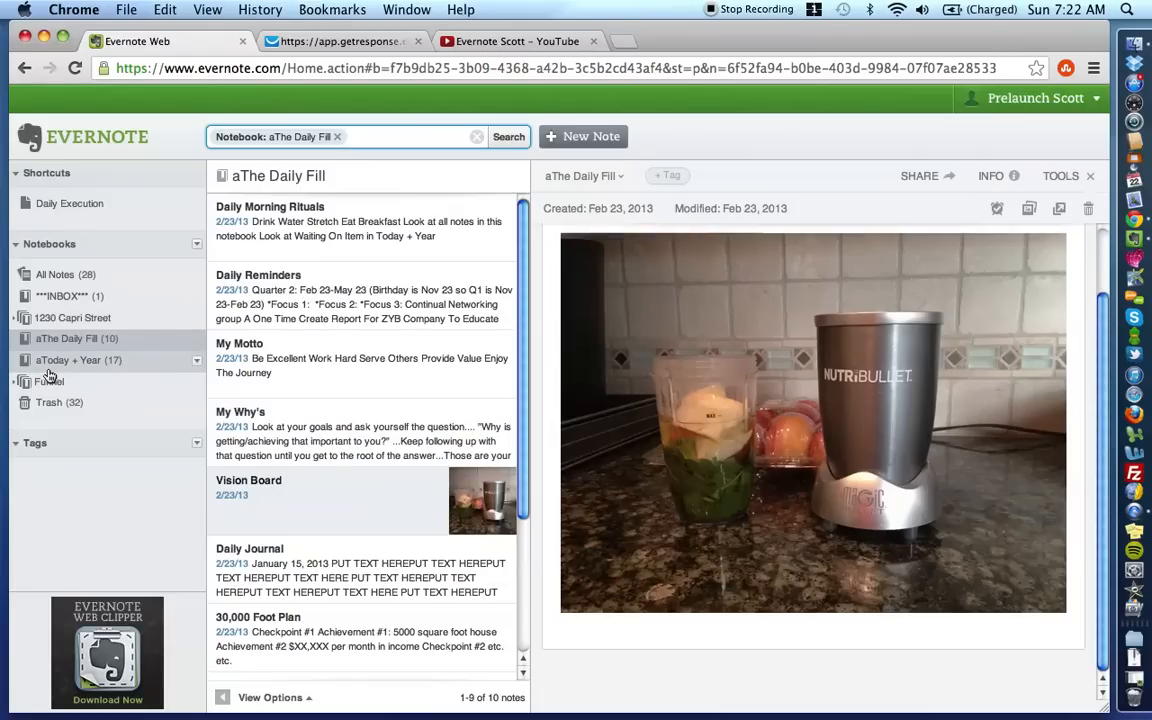
# - Return to the aToday + Year notebook and reopen the Products I Want note
pyautogui.click(68, 360)
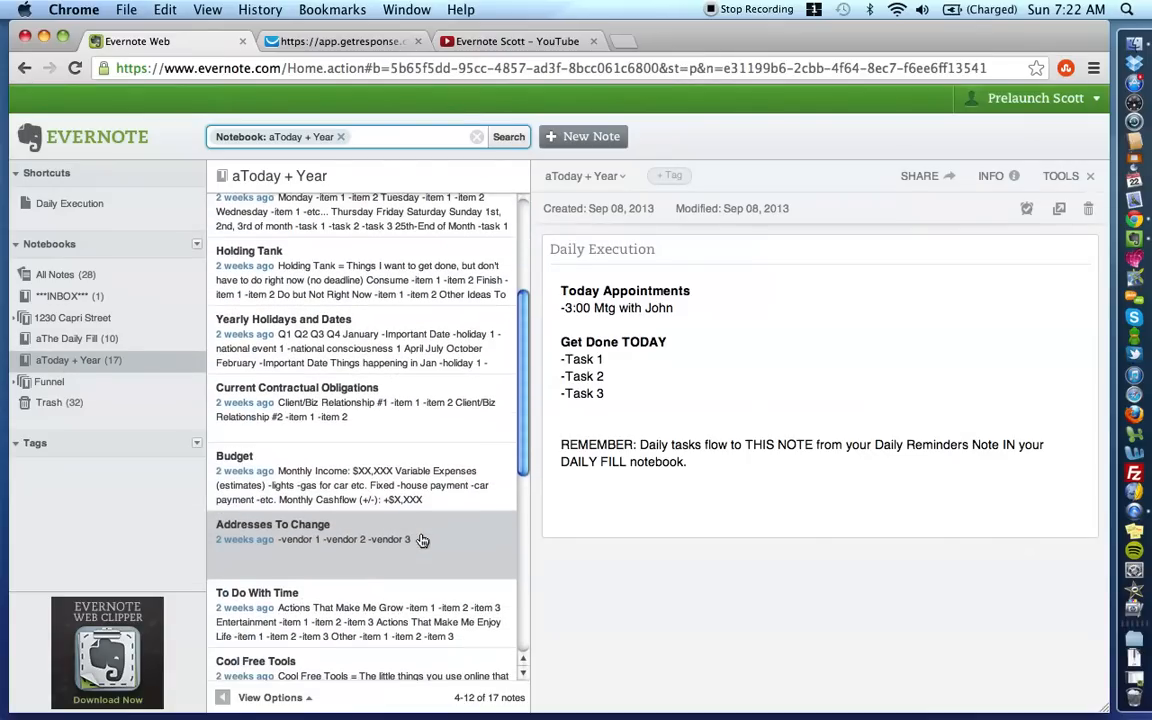
pyautogui.scroll(-3)
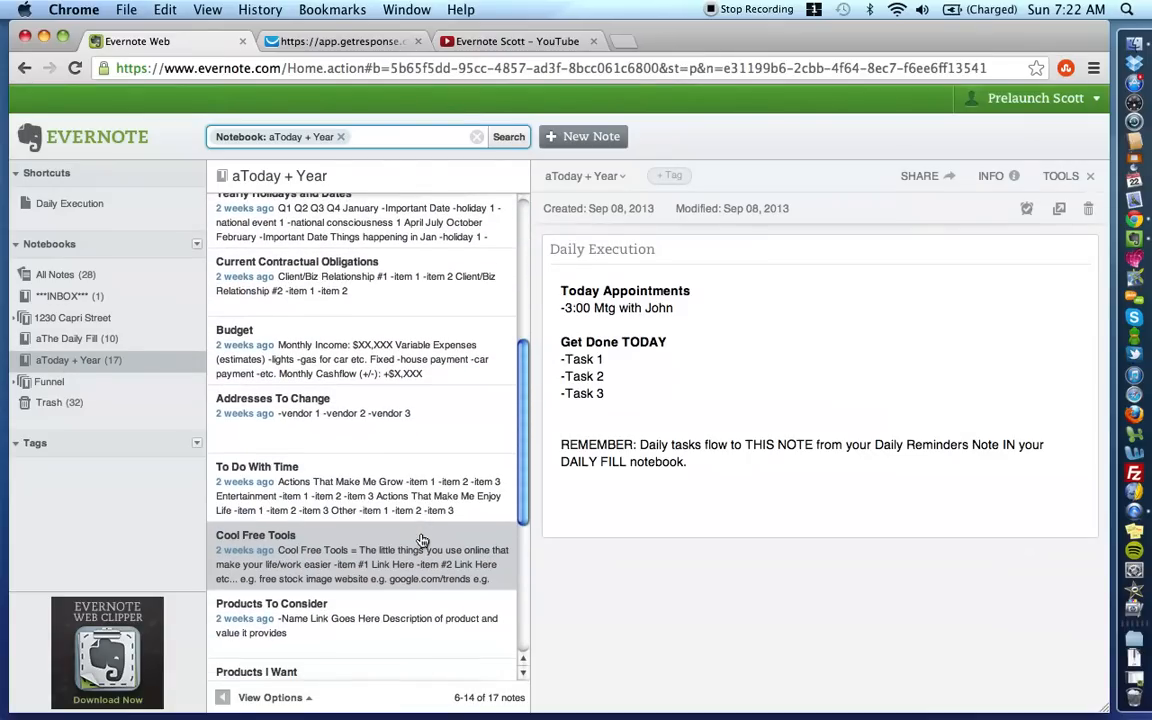
pyautogui.click(256, 671)
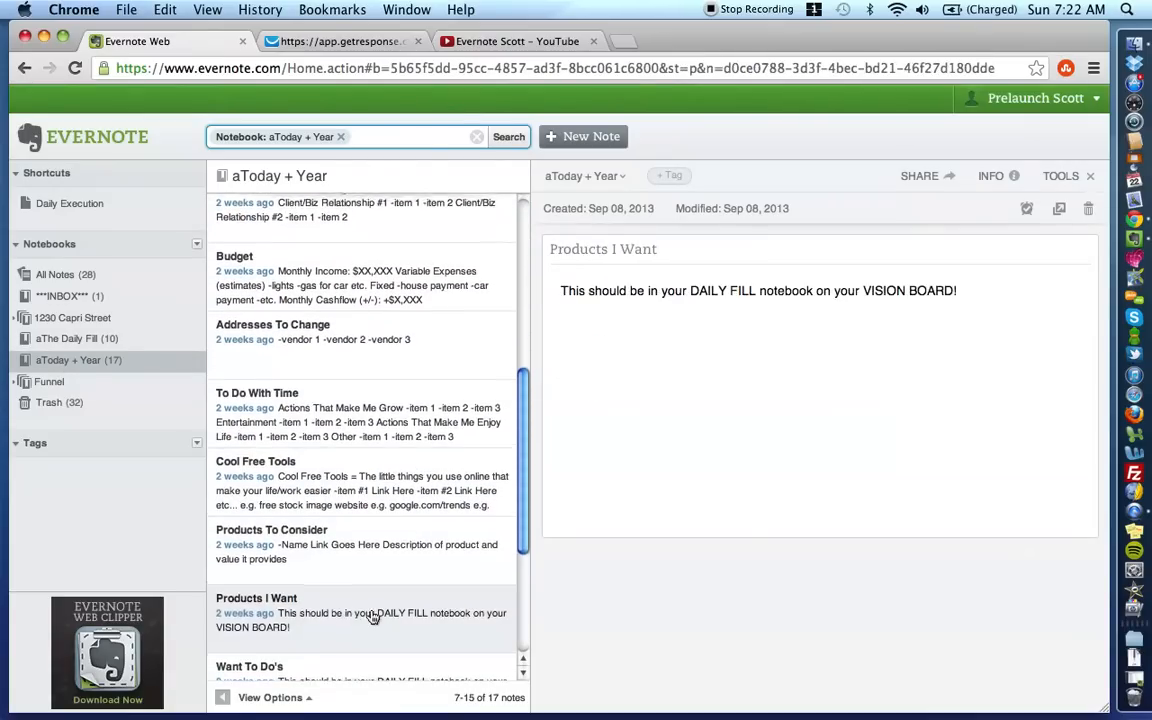
pyautogui.scroll(3)
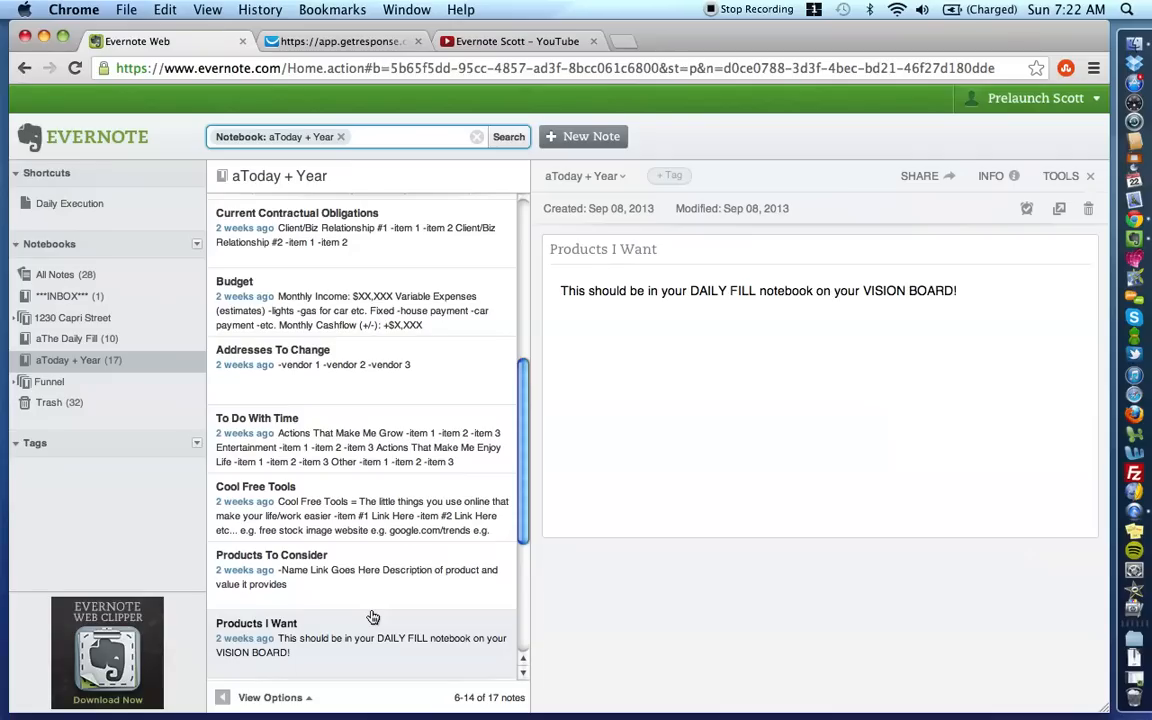
# - Show the GetResponse signup page for Evernote tips video notifications
pyautogui.click(340, 41)
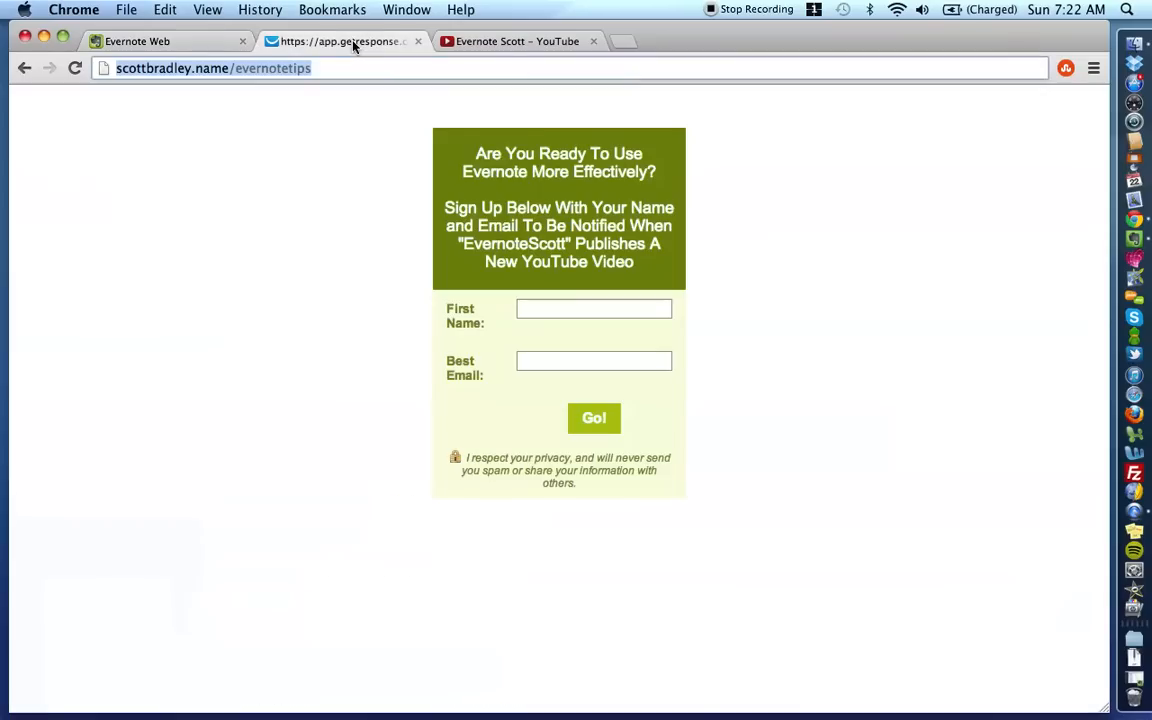
pyautogui.moveTo(259, 91)
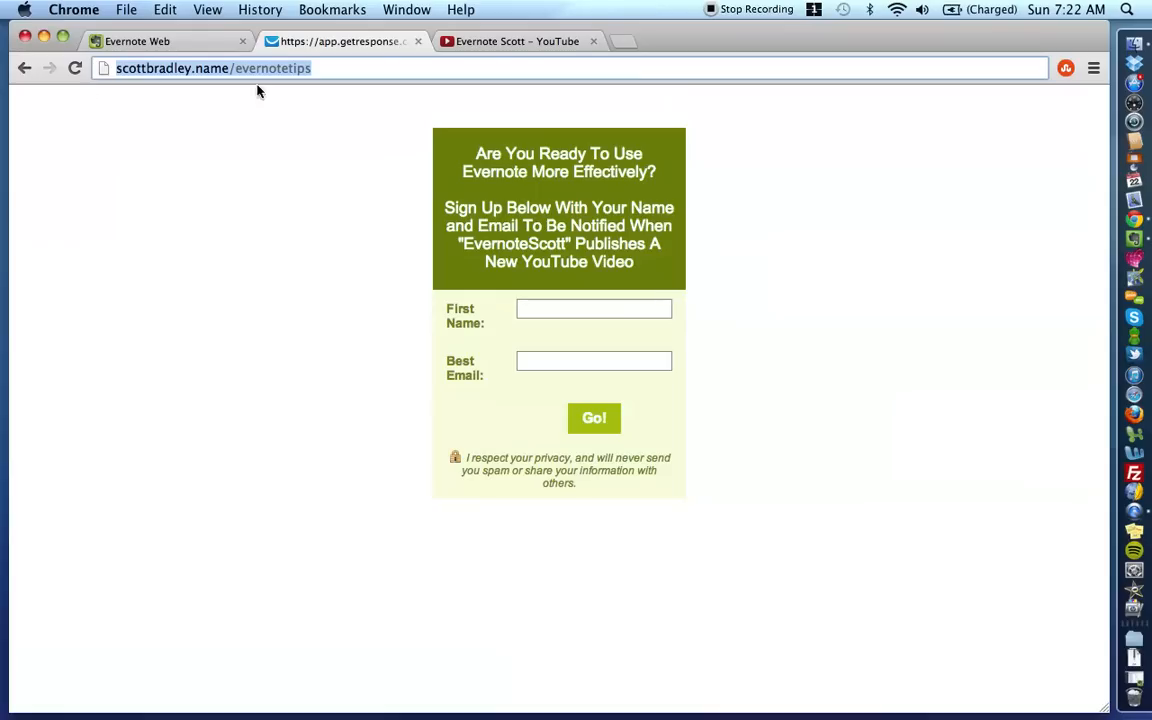
pyautogui.moveTo(288, 123)
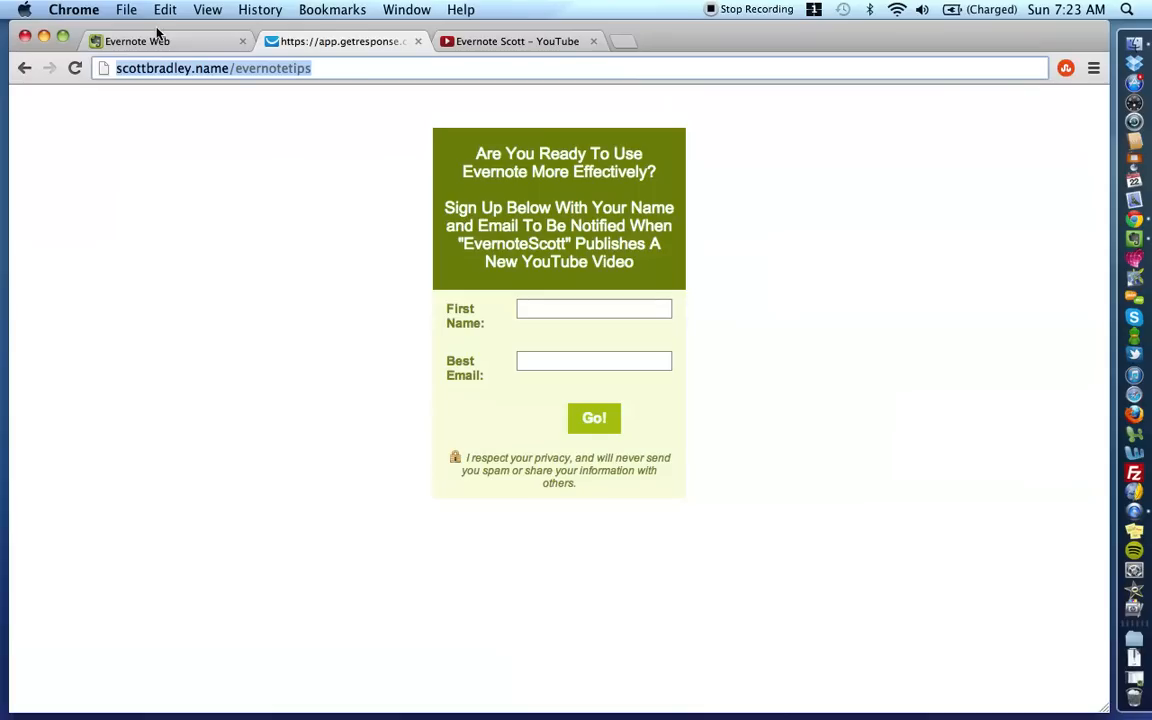
# - Switch back to the Evernote Web tab showing the Products I Want note
pyautogui.click(137, 41)
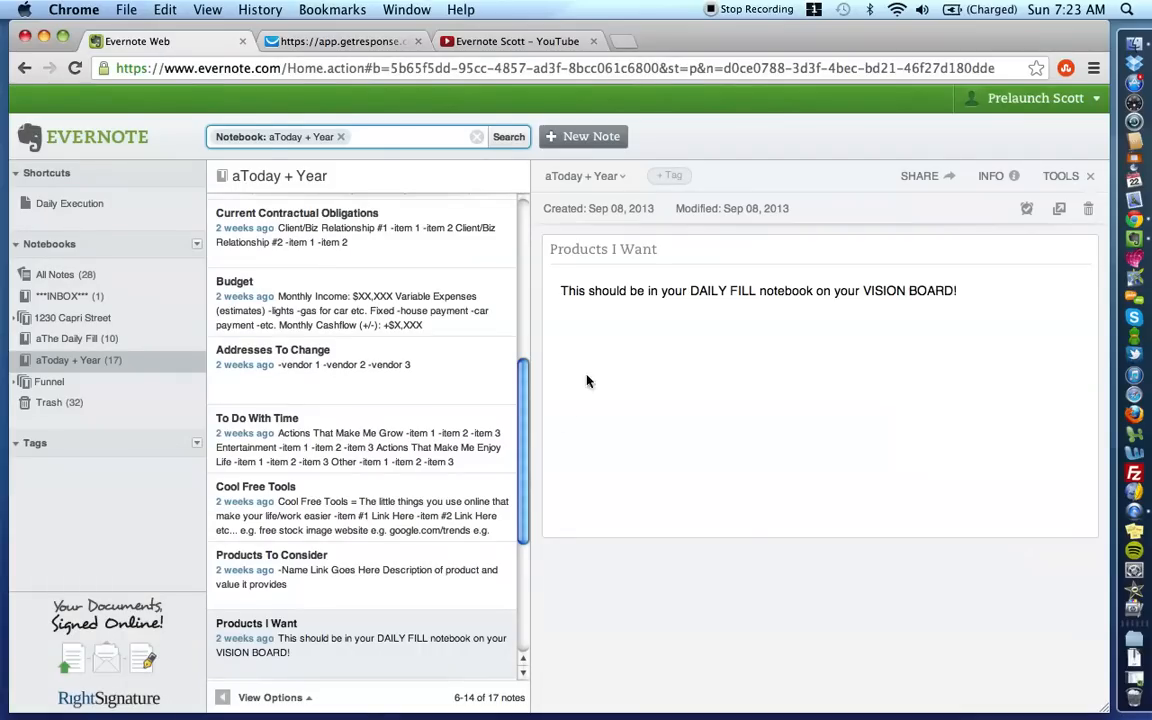
pyautogui.moveTo(600, 373)
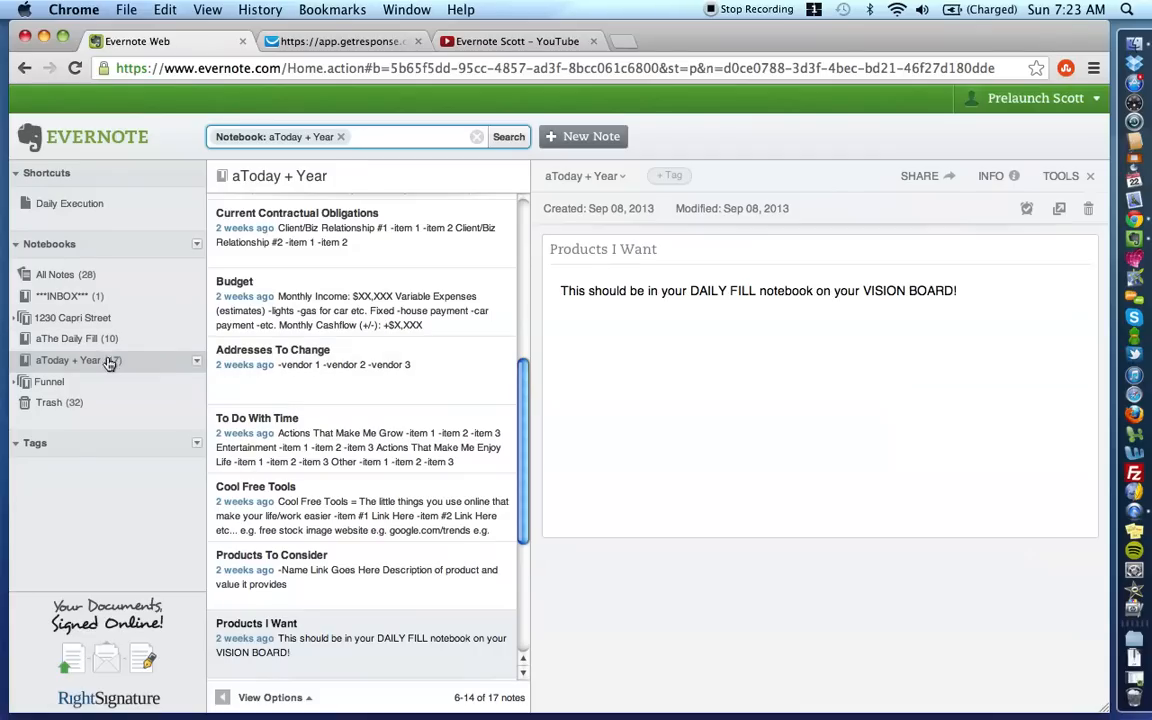
pyautogui.moveTo(437, 367)
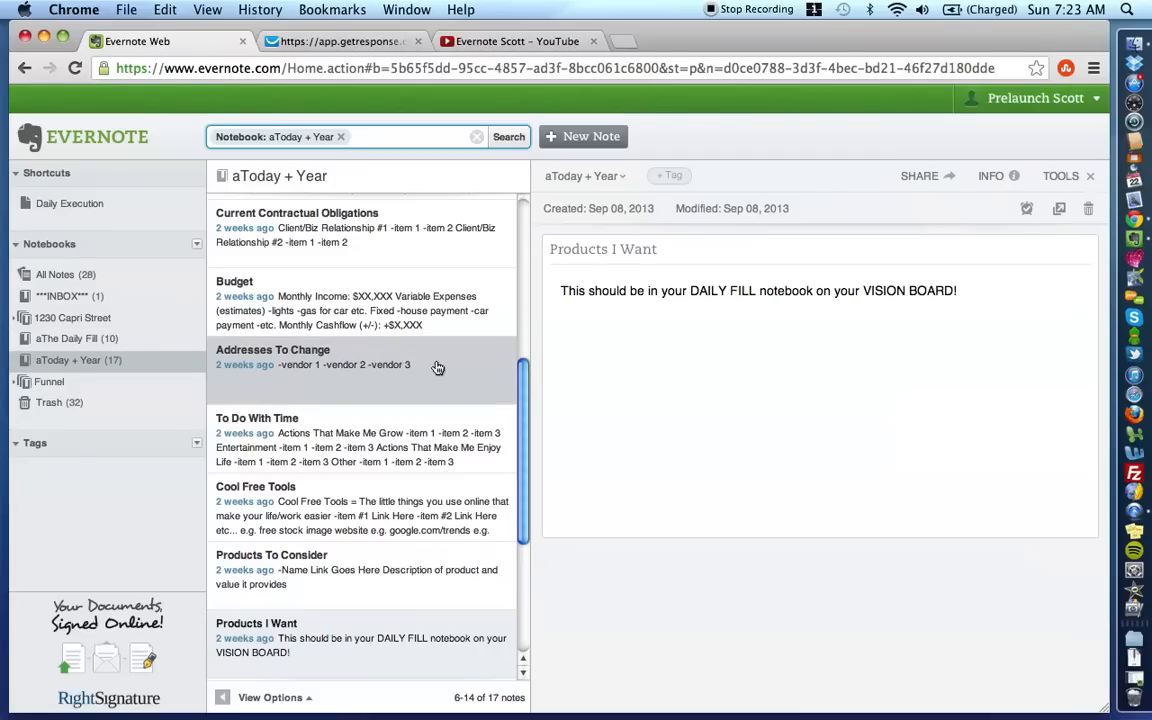